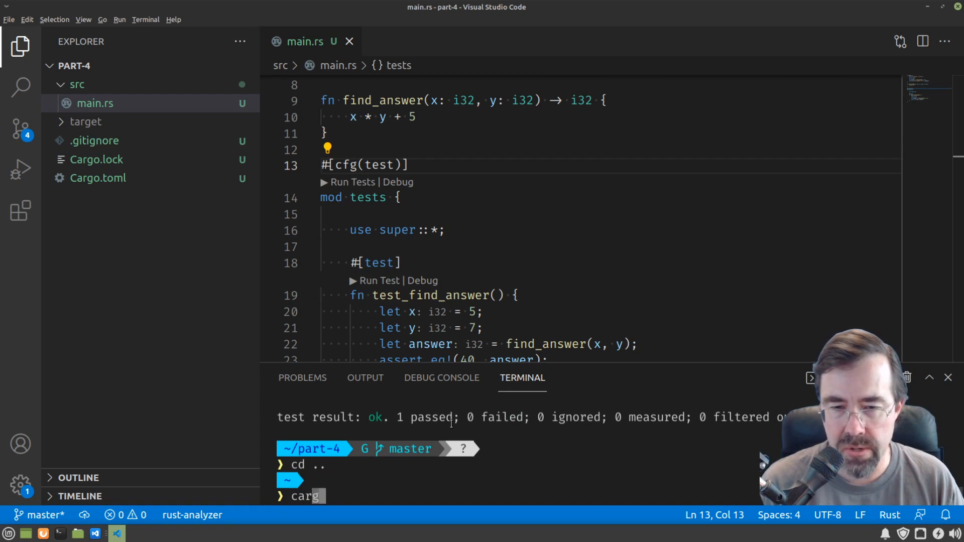
Create the Cargo project part-5 and open its folder as the workspace.
type("cargo new part-5")
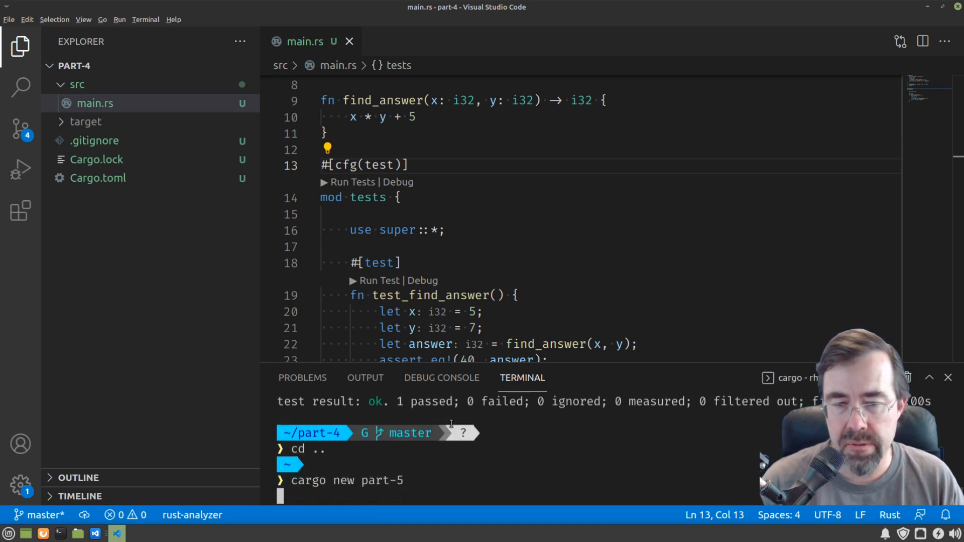
left_click(9, 19)
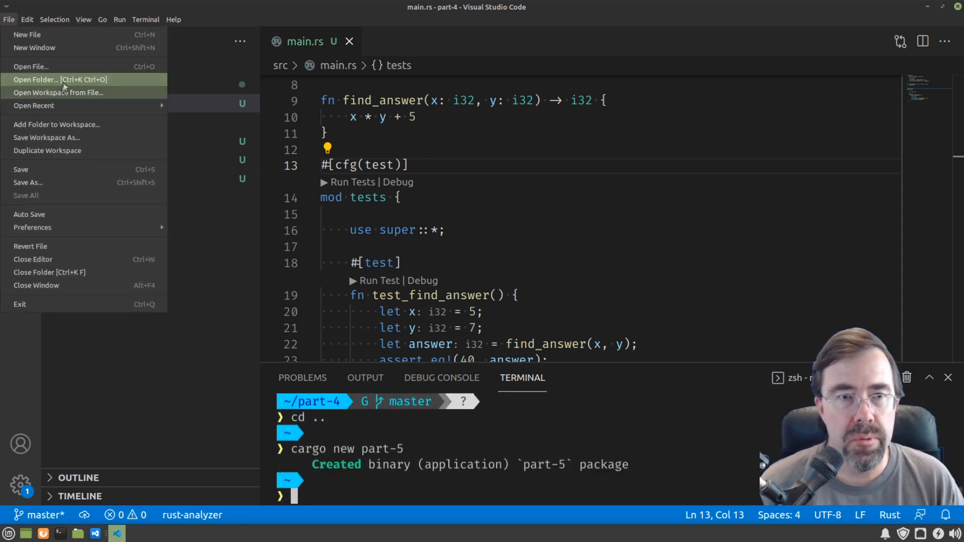
left_click(35, 79)
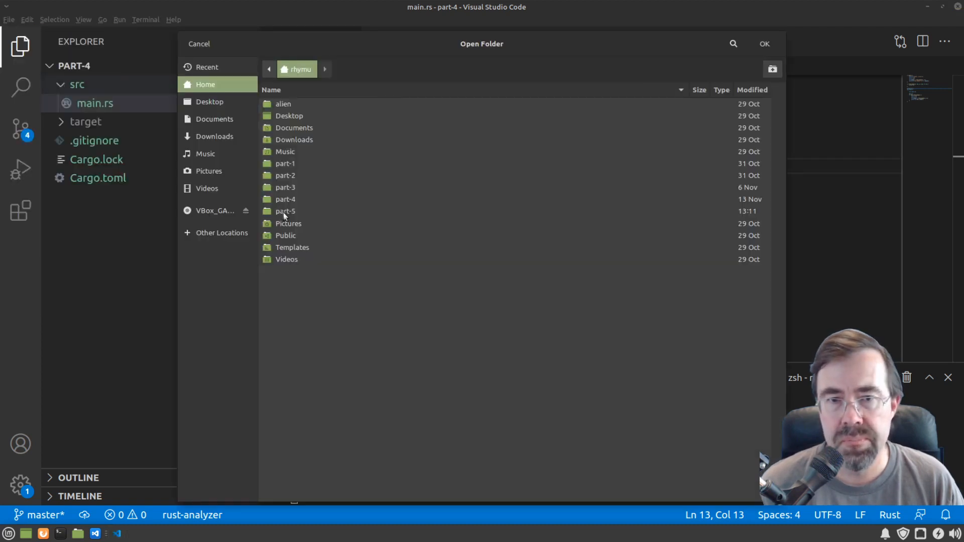
double_click(285, 211)
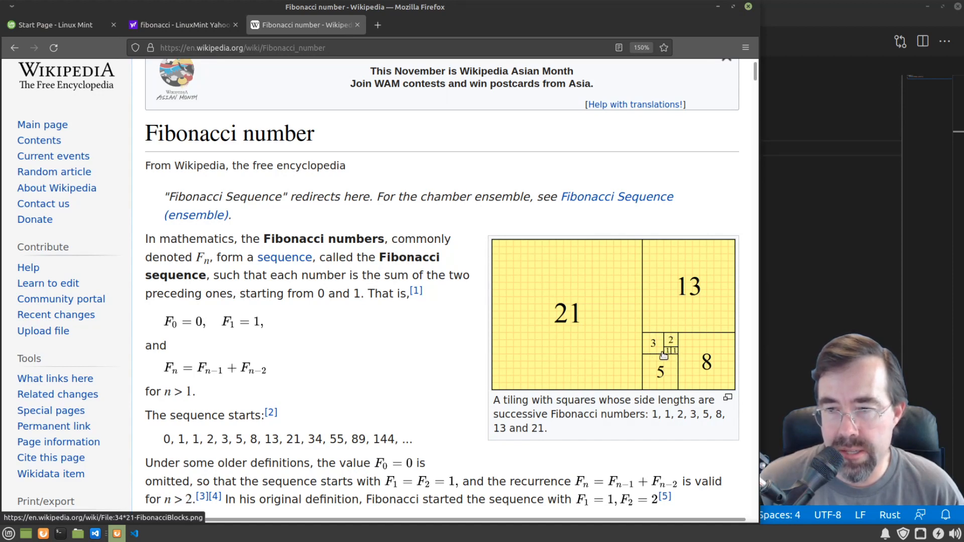
mouse_move(693, 340)
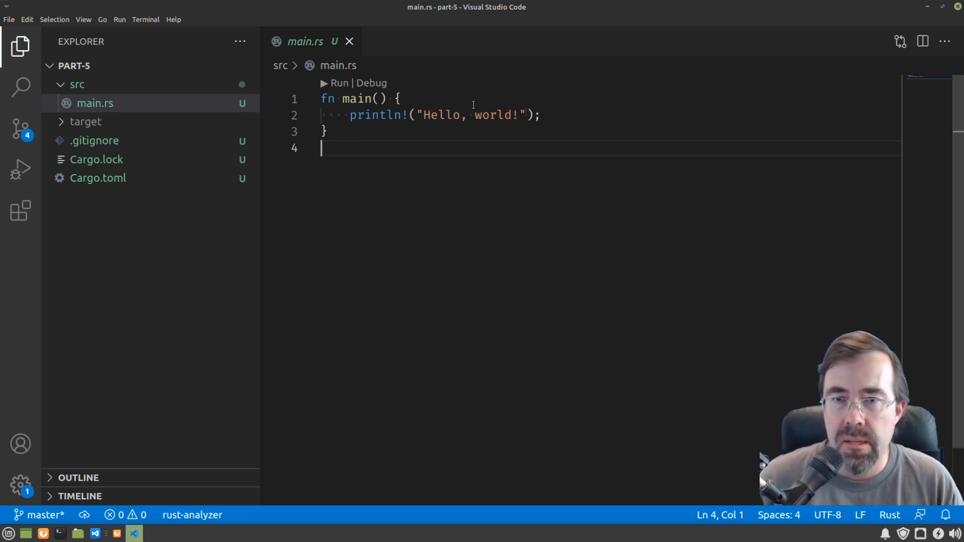
Declare n as 42 in main and print "F({}) = {}" with n and fib(n).
left_click_drag(424, 115, 518, 114)
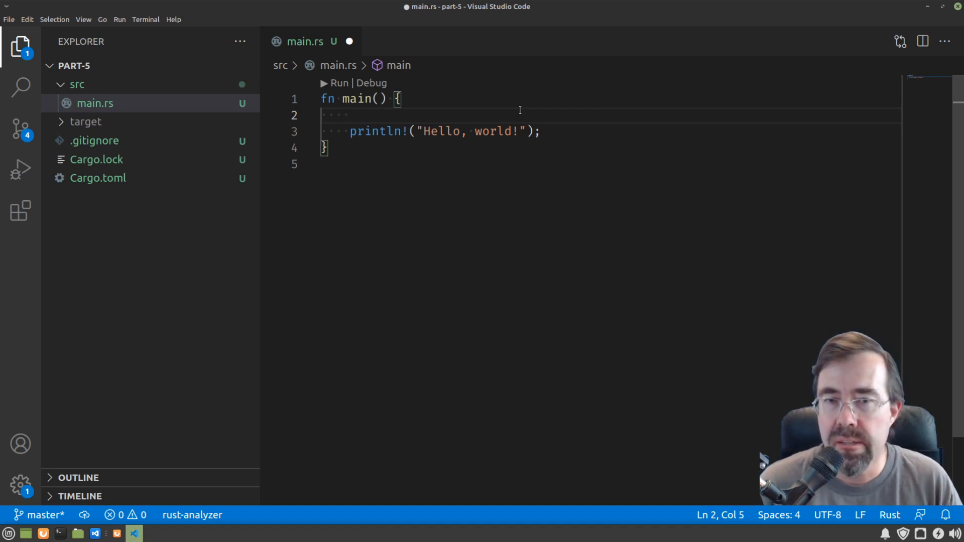
type("let n: () =")
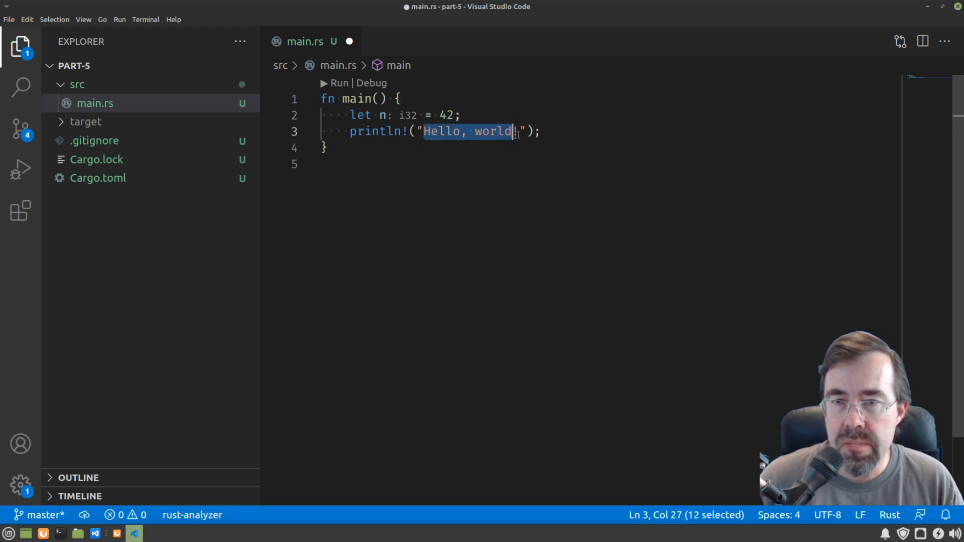
type("F({")
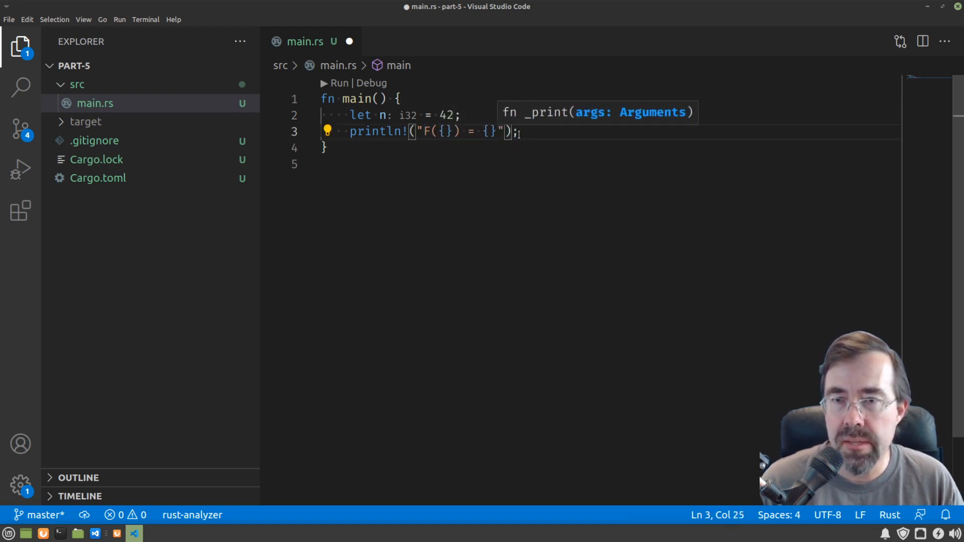
type(", n,")
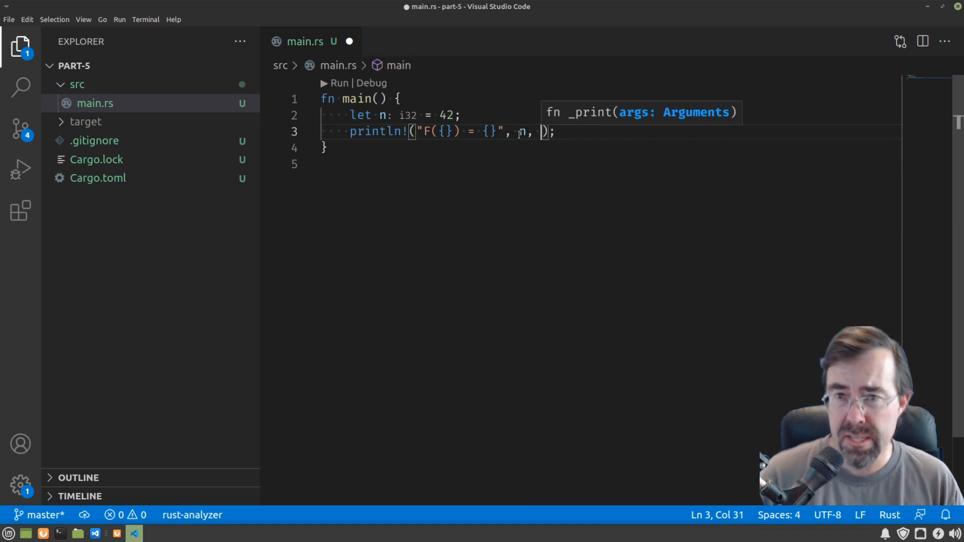
type("fib")
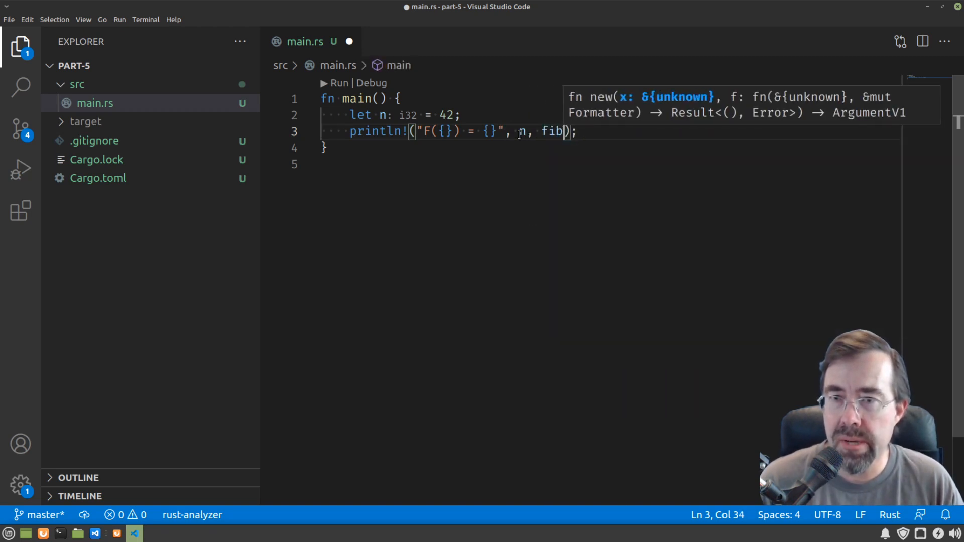
type("(n")
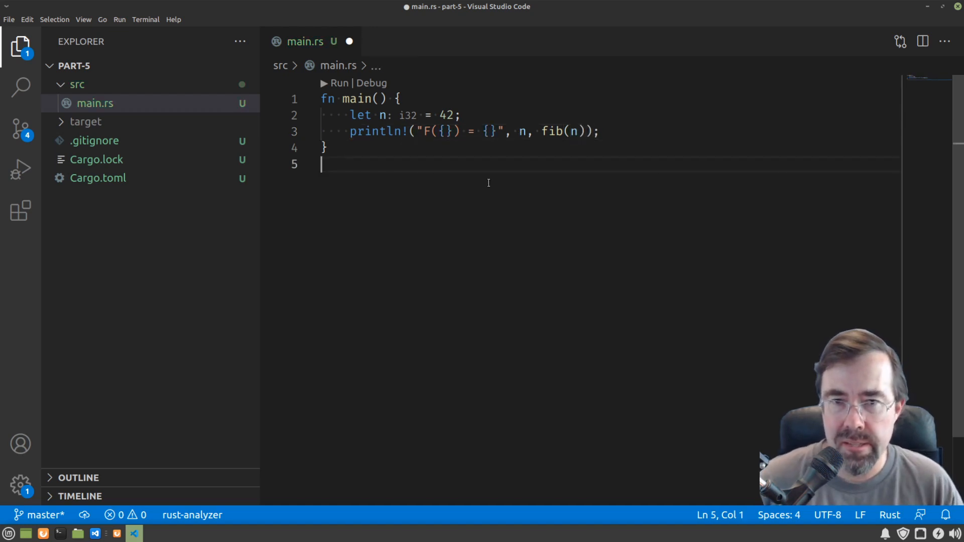
Begin the function signature fn fib(n: u32) -> u32 with its body opened.
type("f")
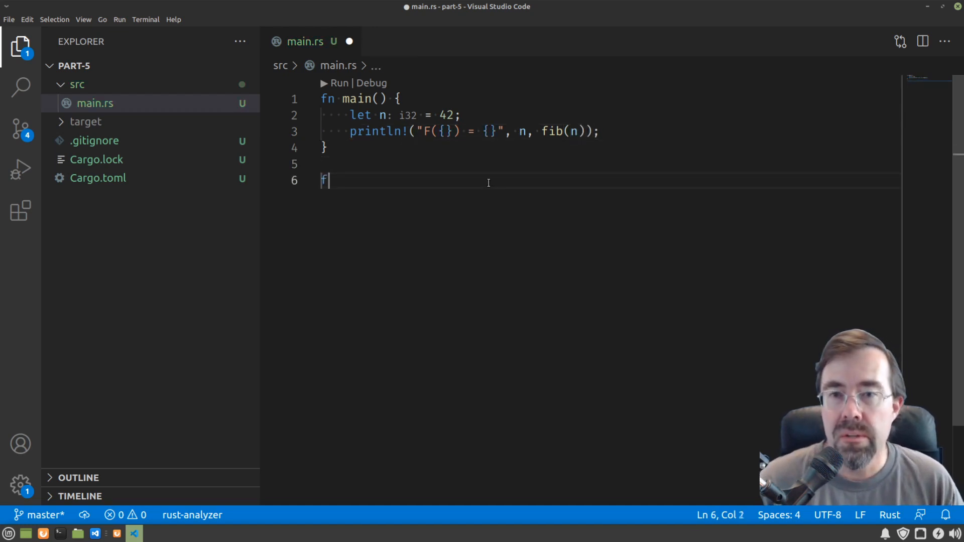
type("n fib")
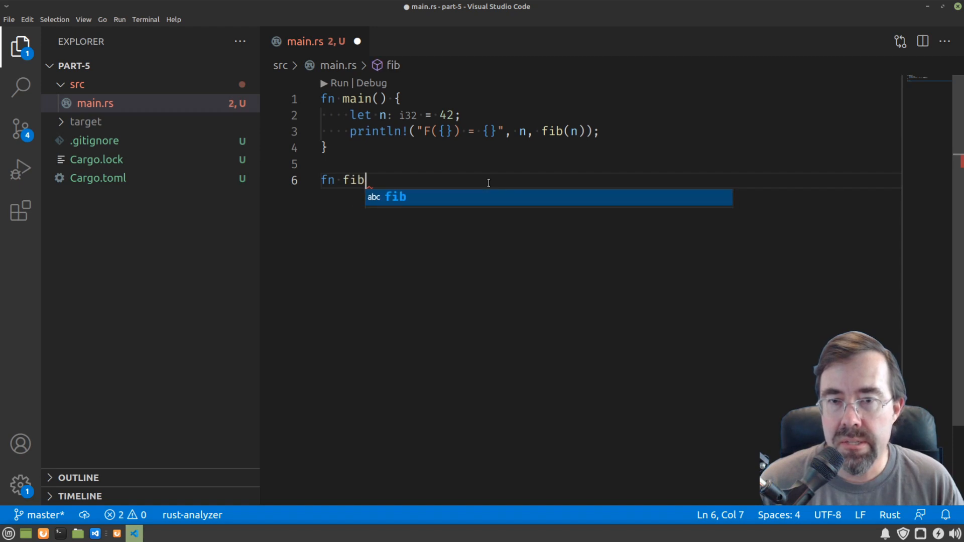
type("(n: u")
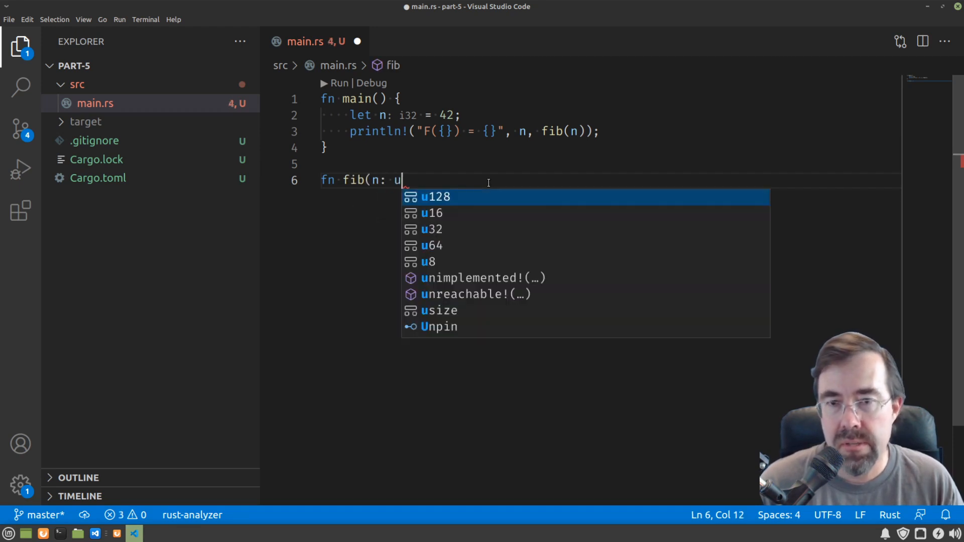
type("32) -> u32 {")
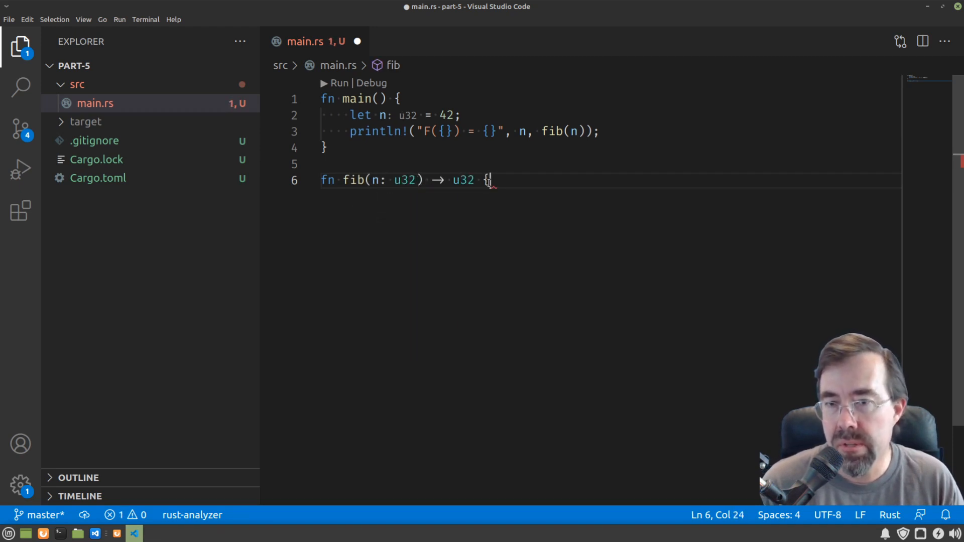
key("Enter")
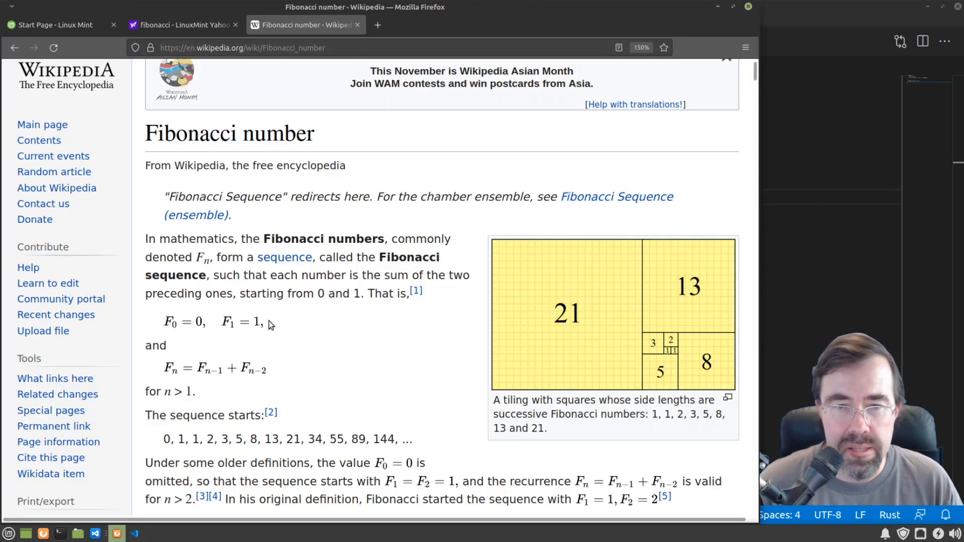
mouse_move(210, 361)
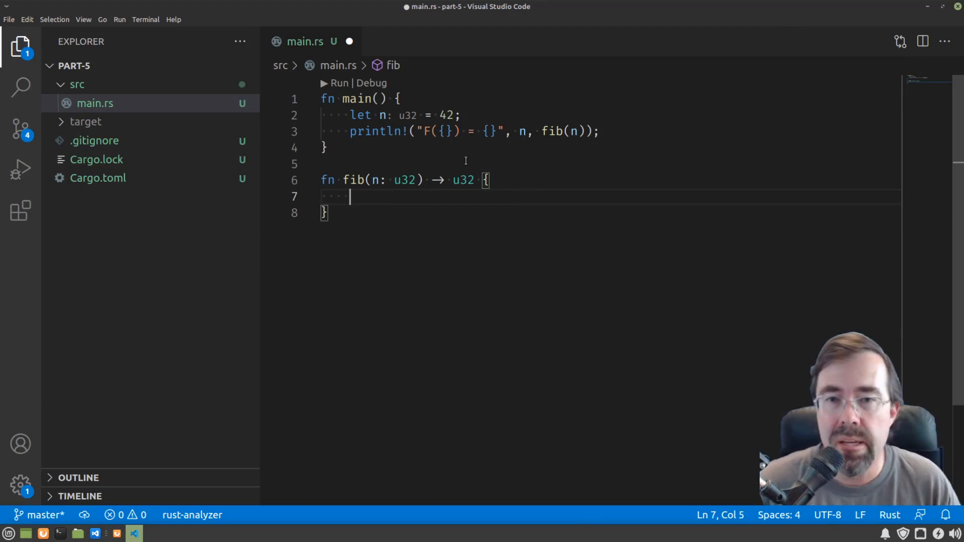
Write fib's if/else chain returning 0, 1, and otherwise fib(n-2) + fib(n-1).
type("if n == 0 {")
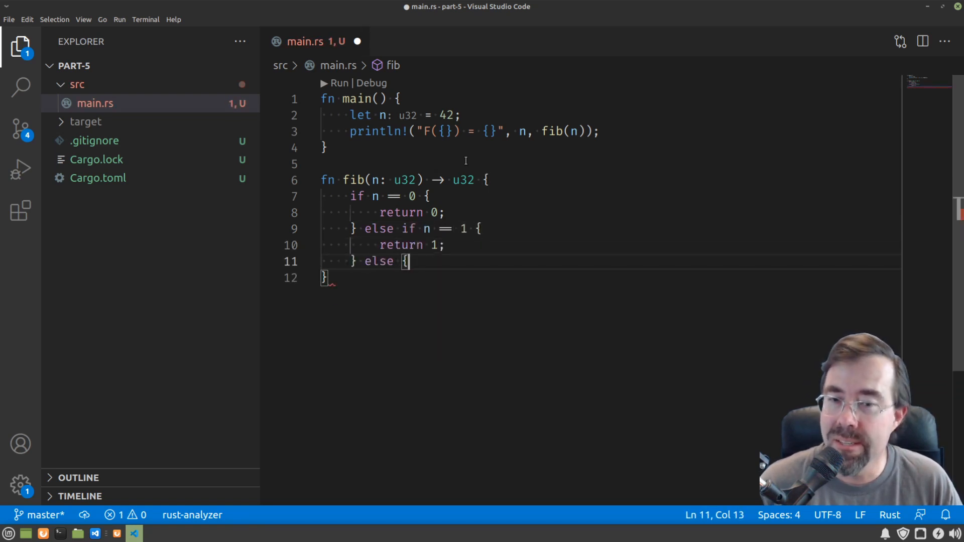
key("Enter")
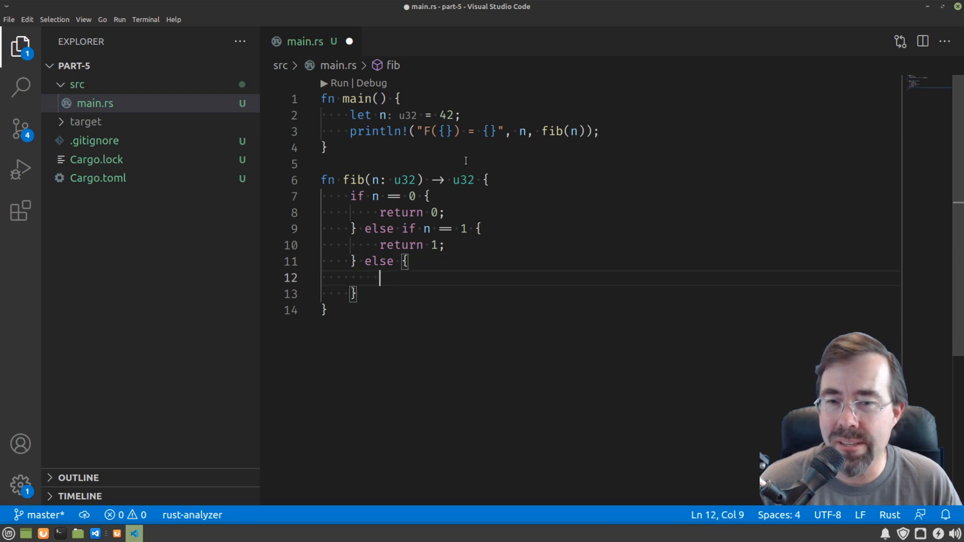
type("return fib(n")
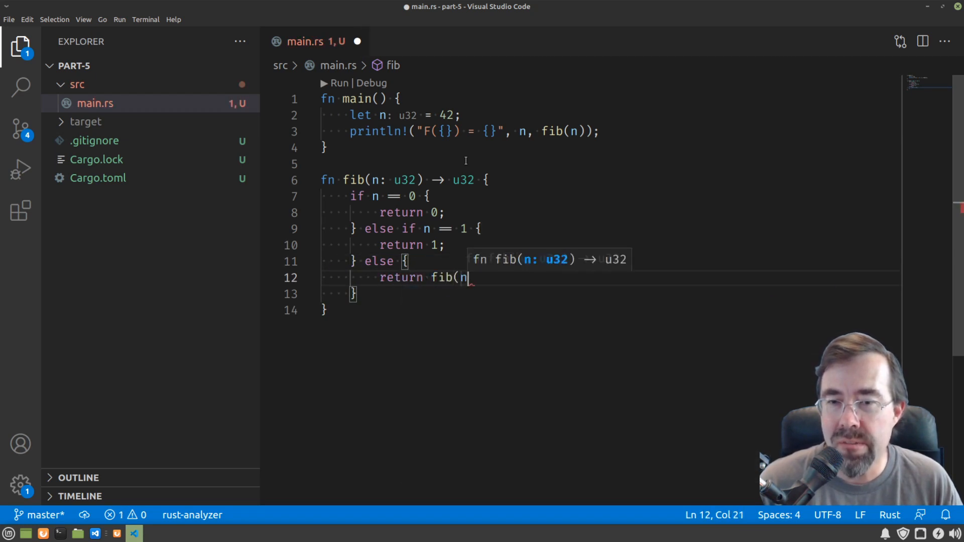
type("-2) + fib(n")
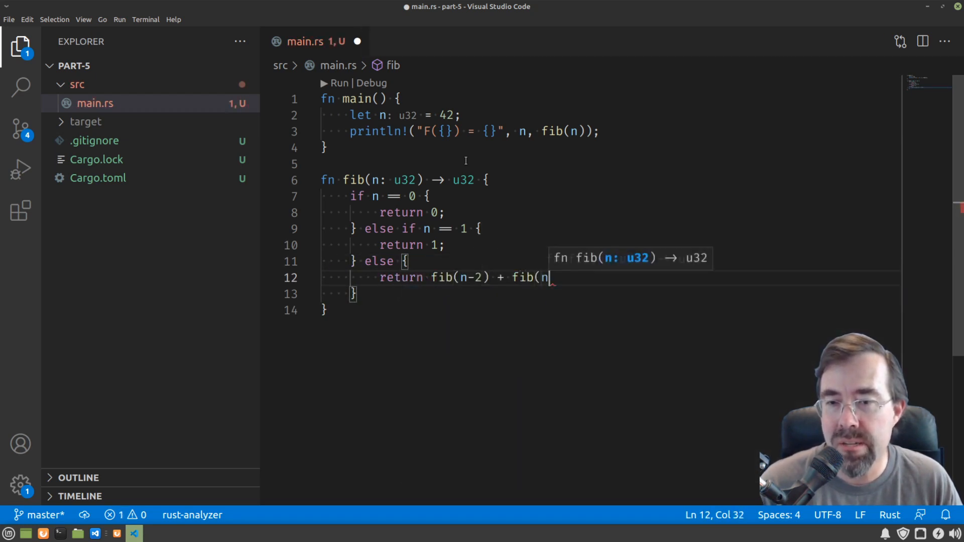
type("-1);")
type("cargo run")
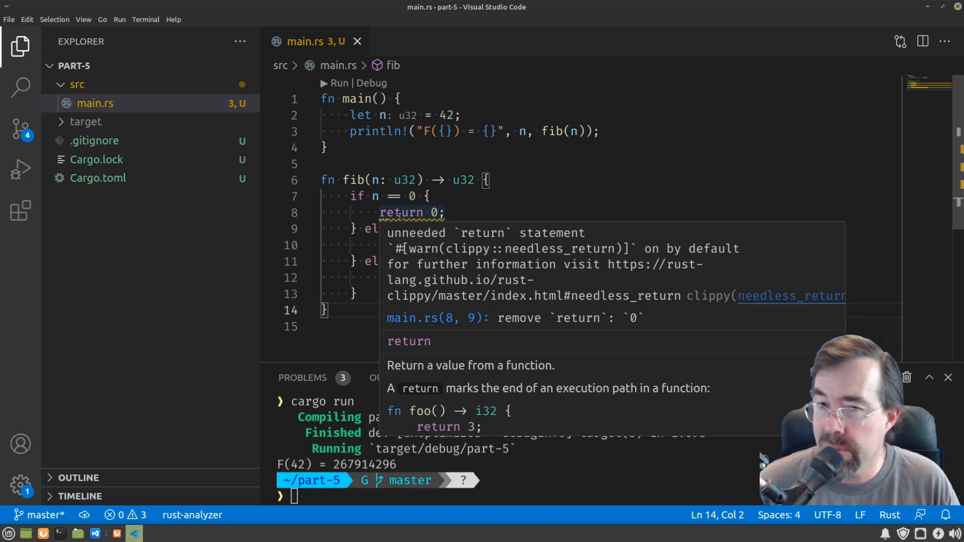
Delete the needless return keywords in fib and place the cursor after its opening brace.
double_click(402, 212)
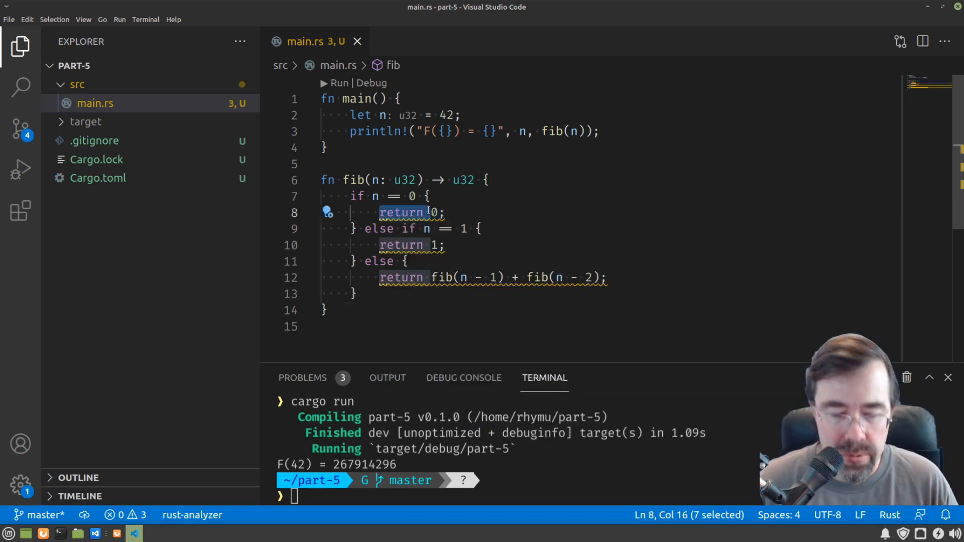
mouse_move(402, 212)
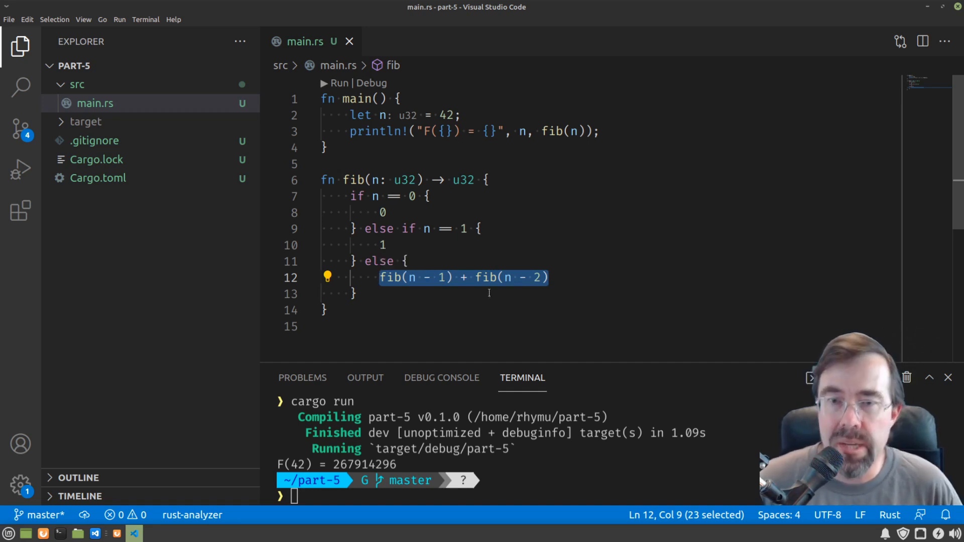
double_click(445, 115)
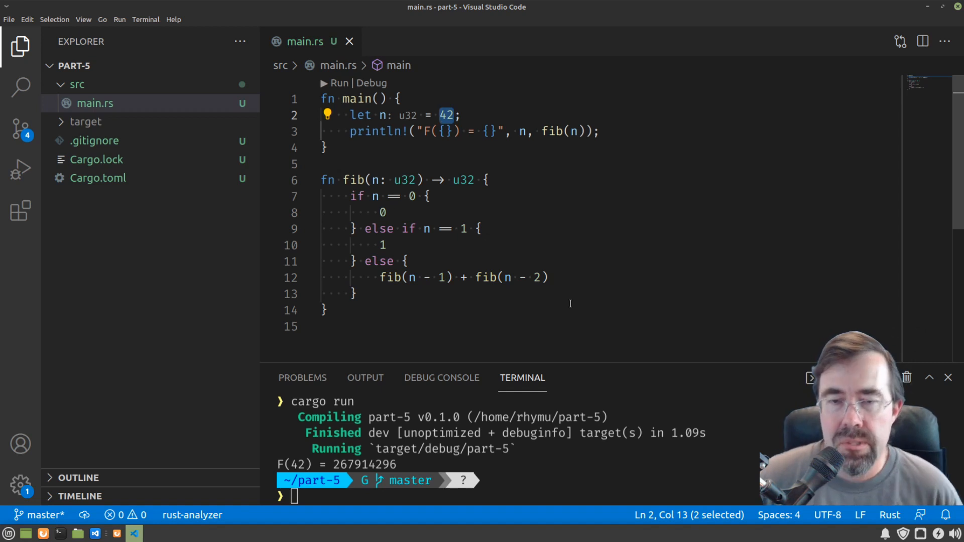
mouse_move(390, 277)
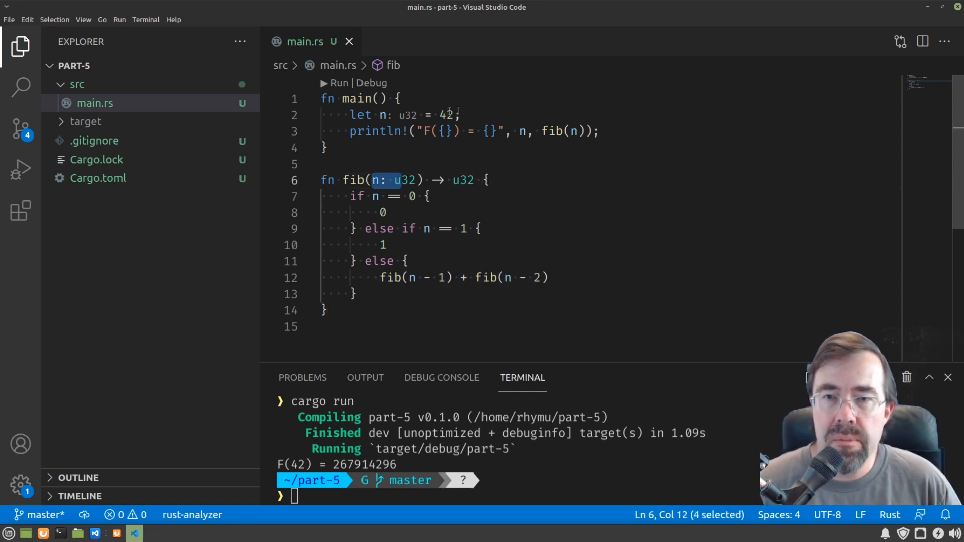
left_click(486, 180)
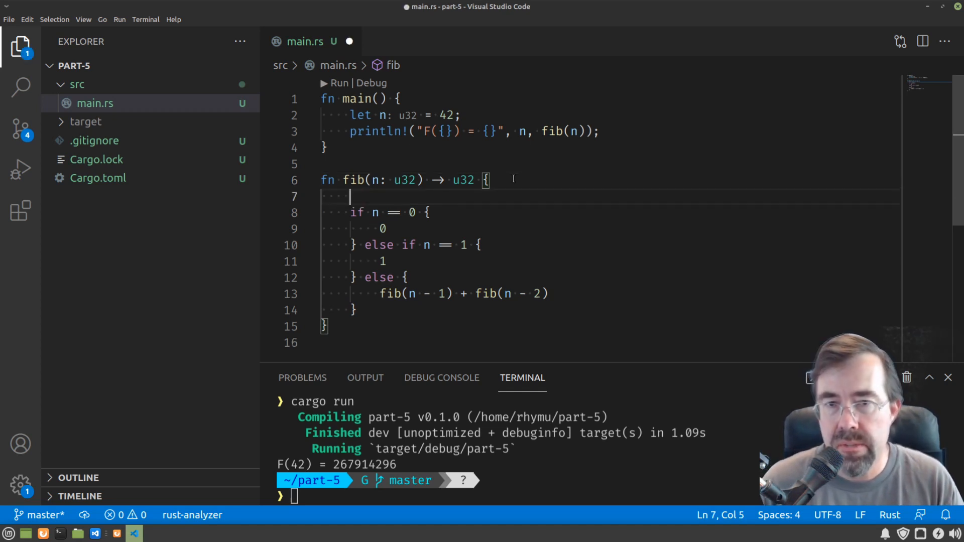
Declare counter x: u32 = 0 and begin an empty while x < n loop.
type("let x: u32 = 0;")
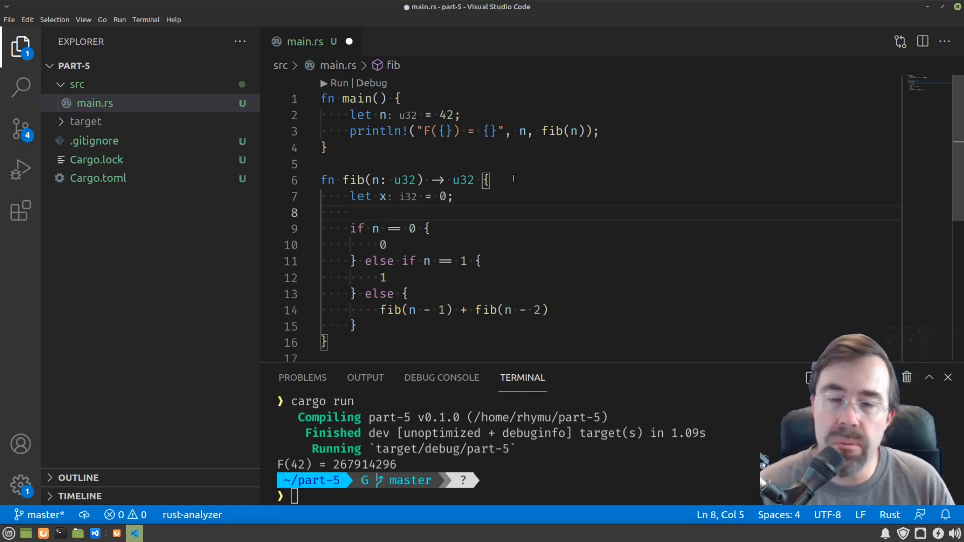
type("while")
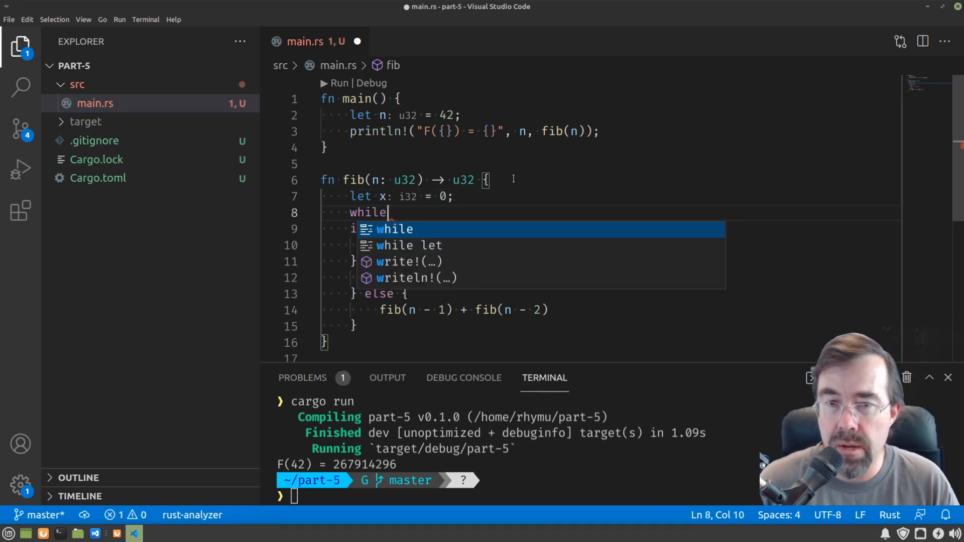
type("x <")
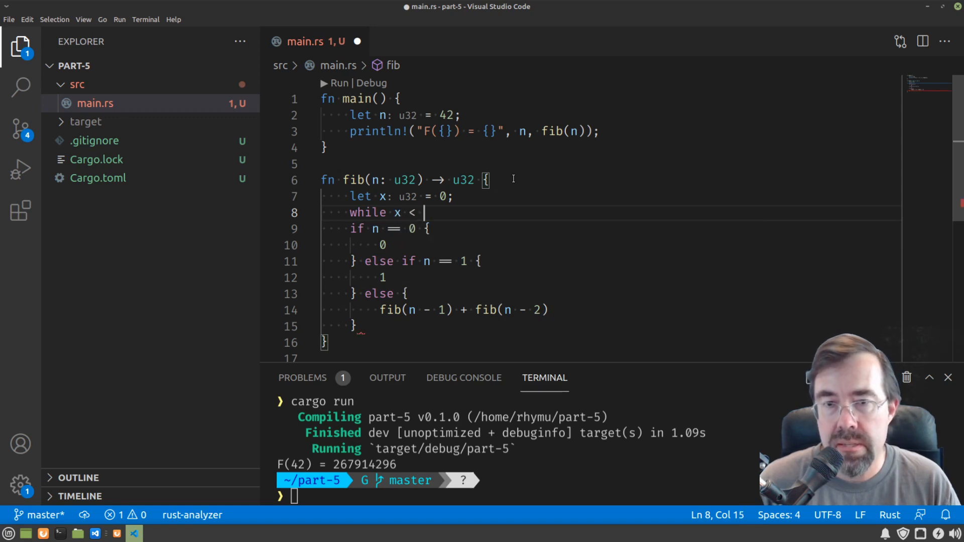
type("n {")
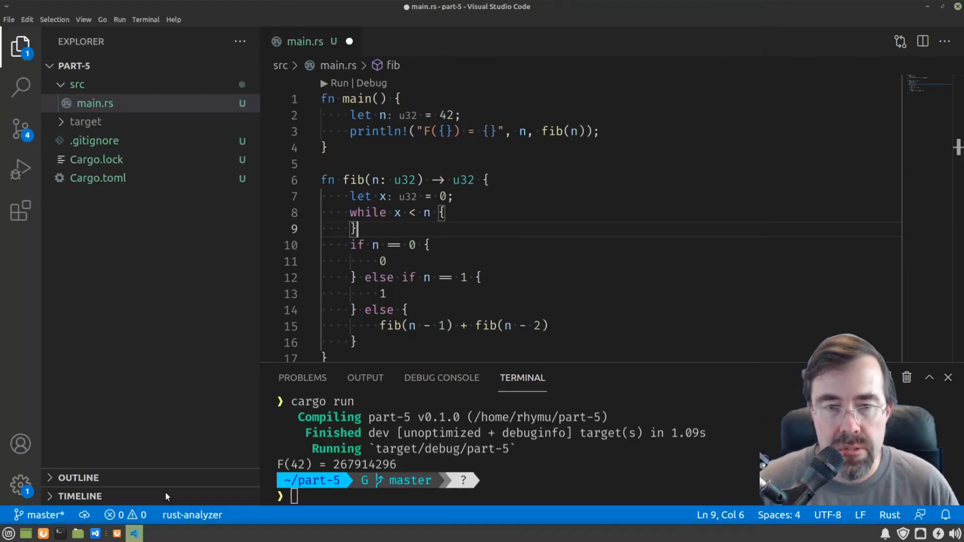
Add let a: i32 = 0 and let b: i32 = 1 above the loop.
left_click(454, 196)
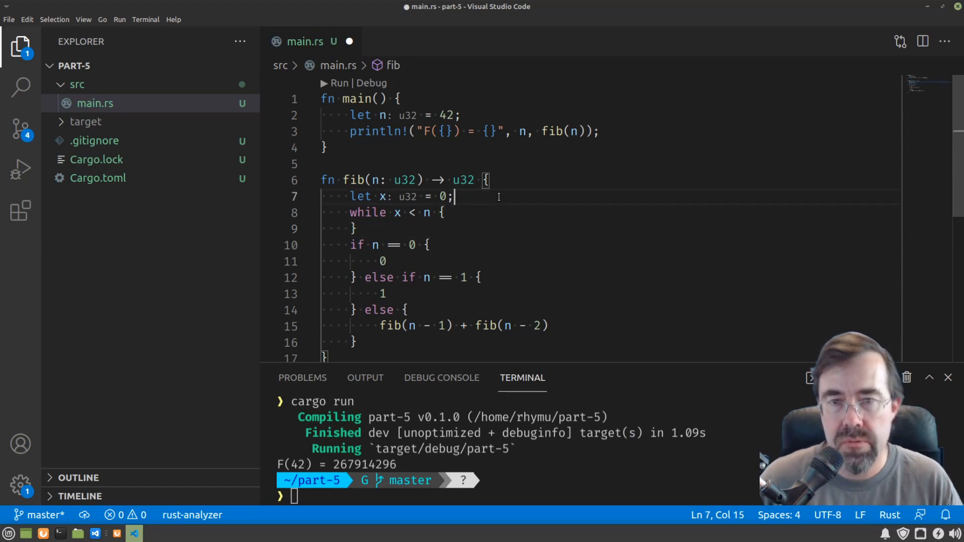
type("let a = 0;")
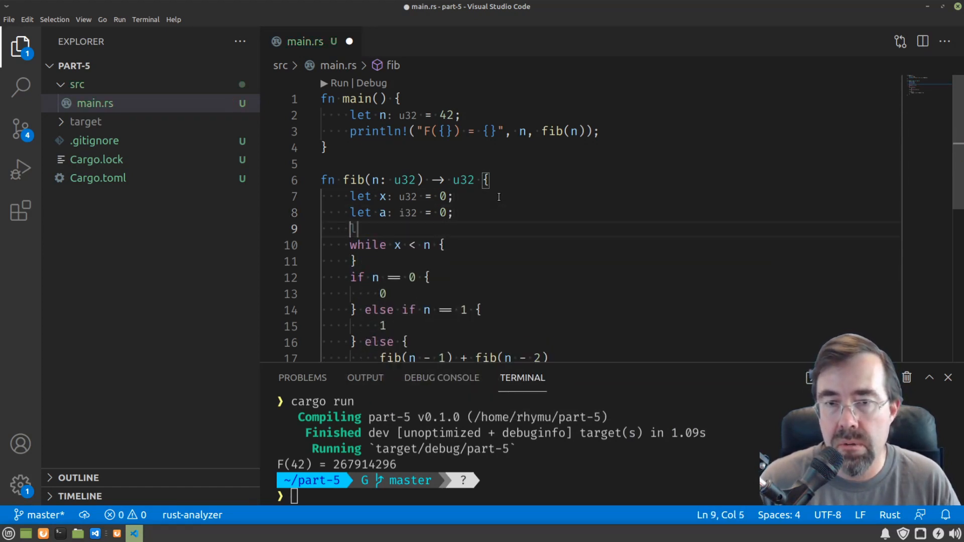
type("let b: i32 = 1;")
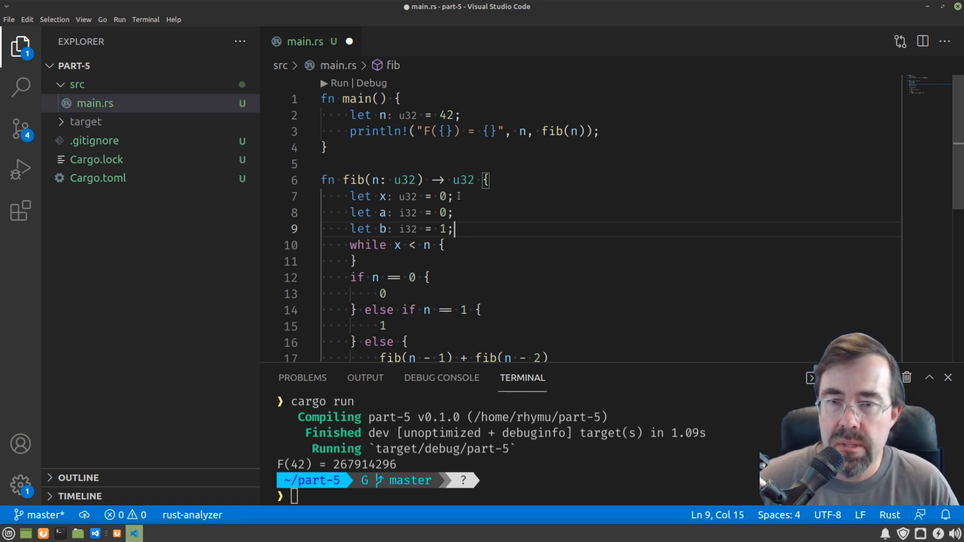
type("2")
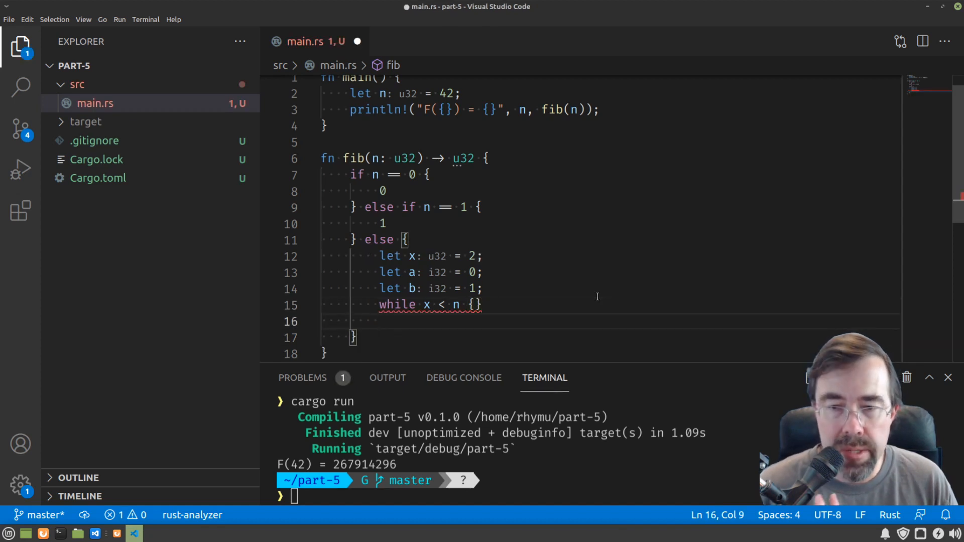
Return b after the while loop in fib's else branch.
type("return")
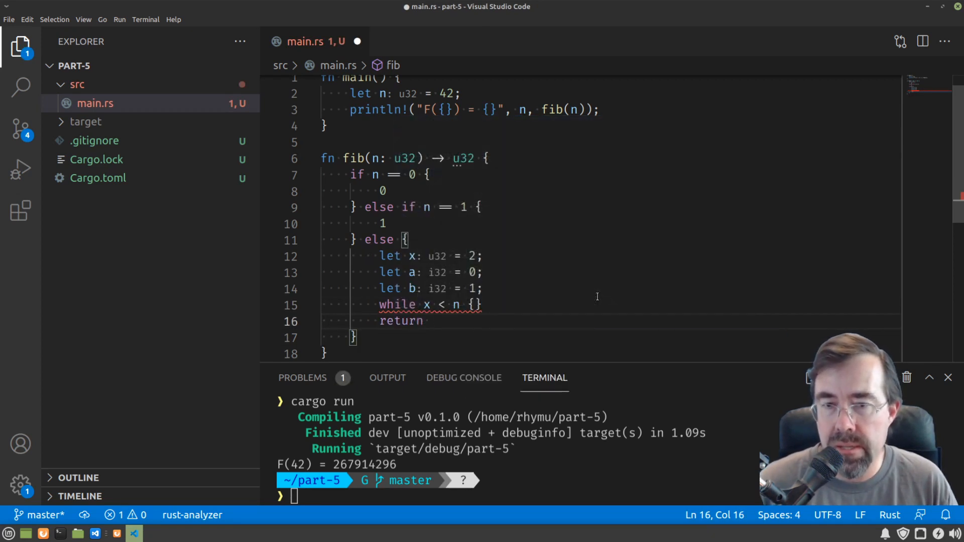
type("b;")
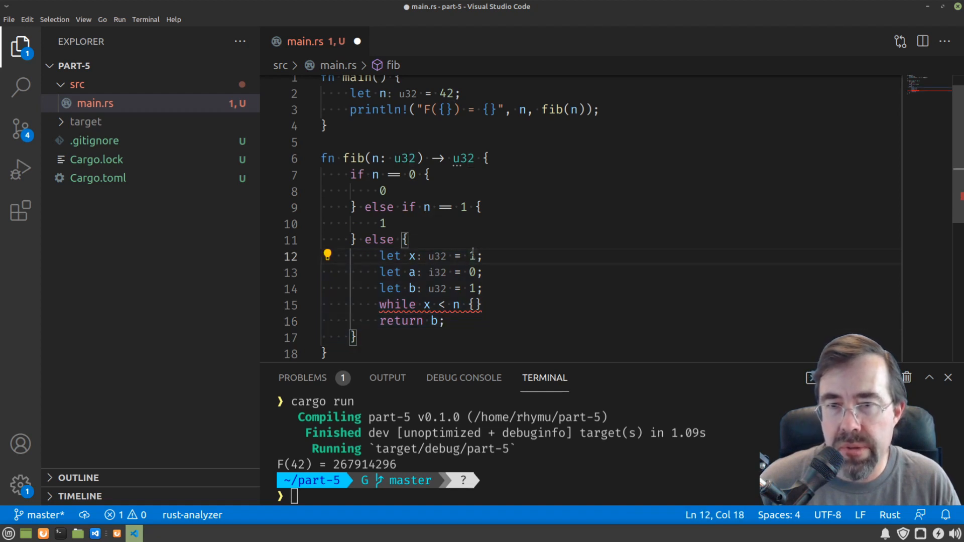
mouse_move(472, 256)
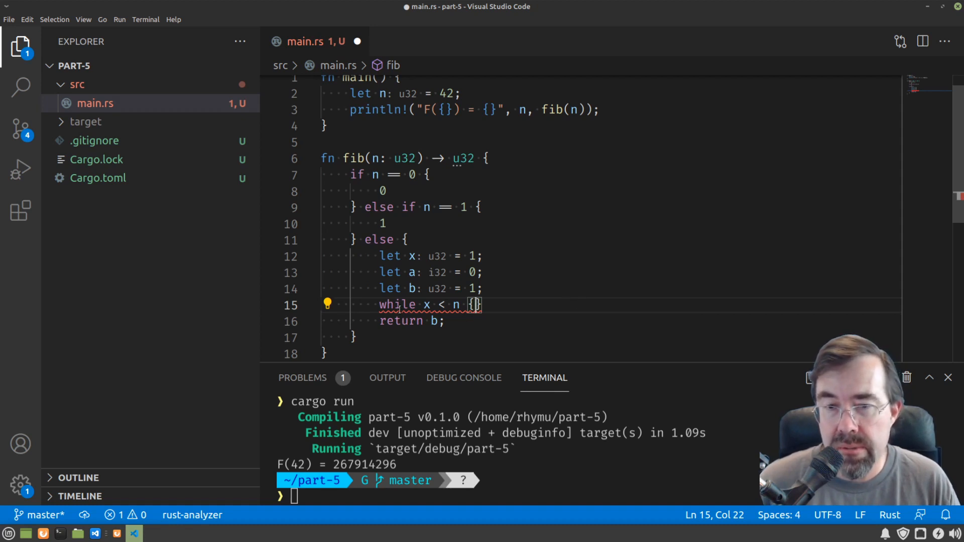
Fill the loop body: let next = a + b, a = b, b = next, x = x + 1.
key("Enter")
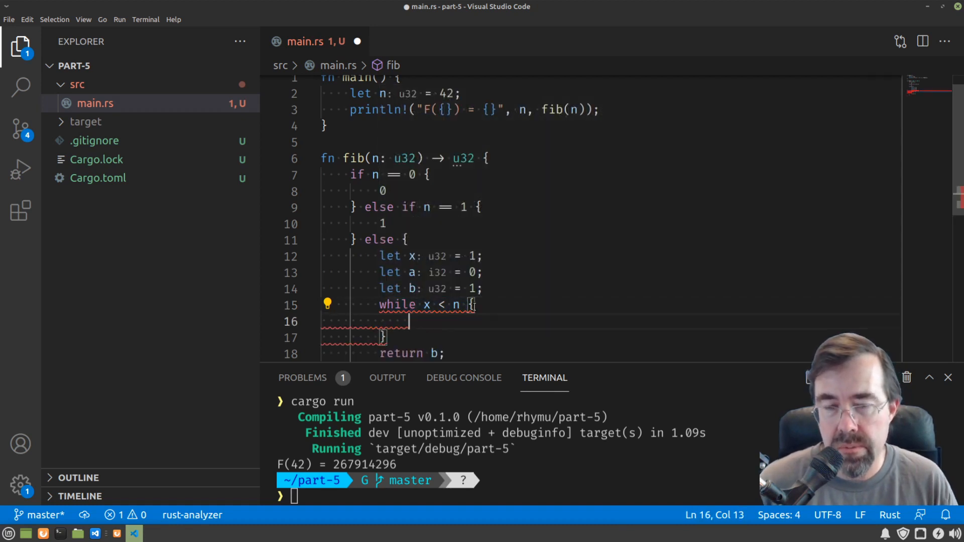
type("x = x + 1;")
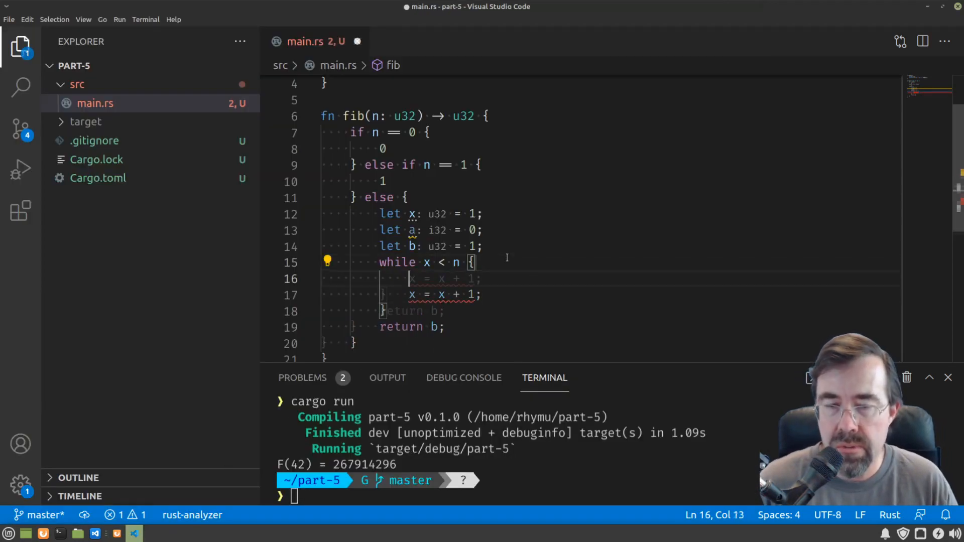
type("let next: i32 = a")
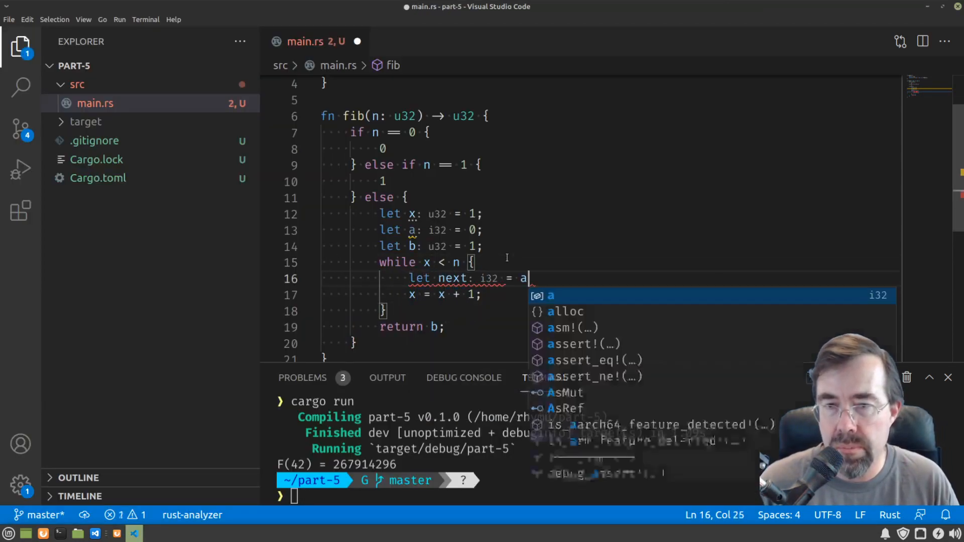
type("+ b;")
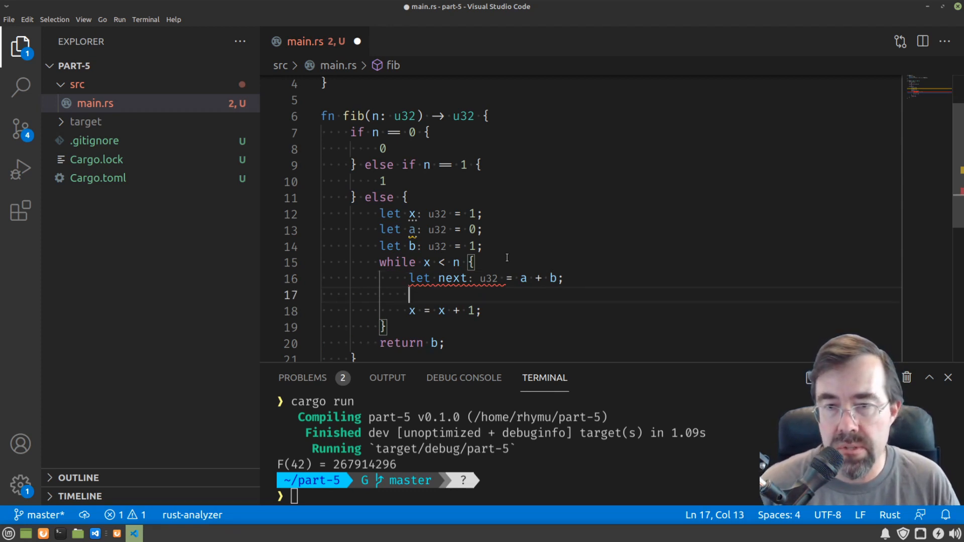
type("a = b;")
type("b = next;")
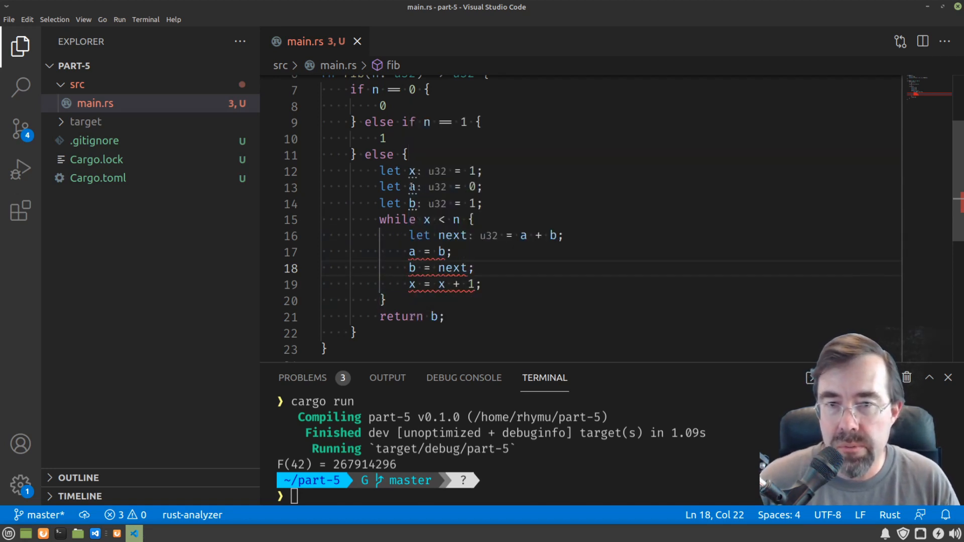
Add mut to the let declarations of x, a and b.
type("mut")
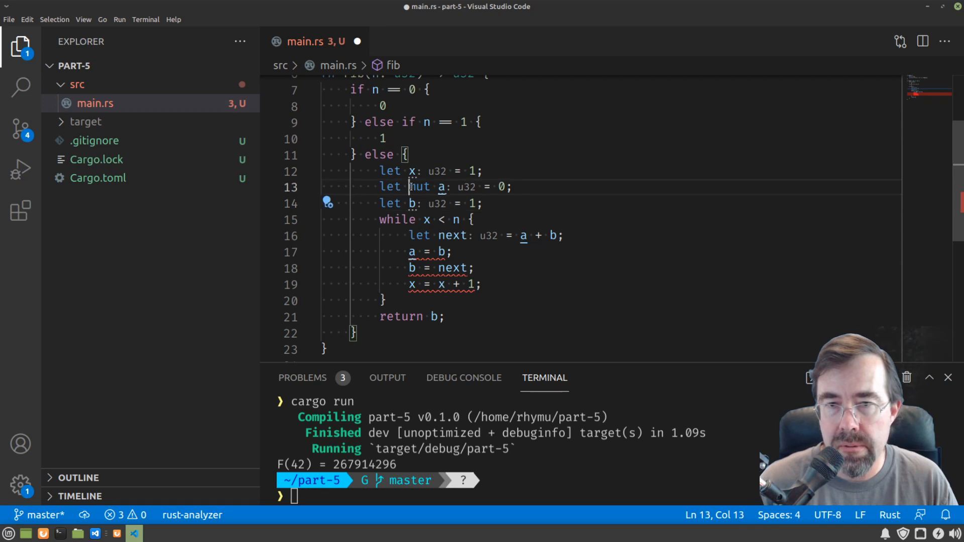
type("mut")
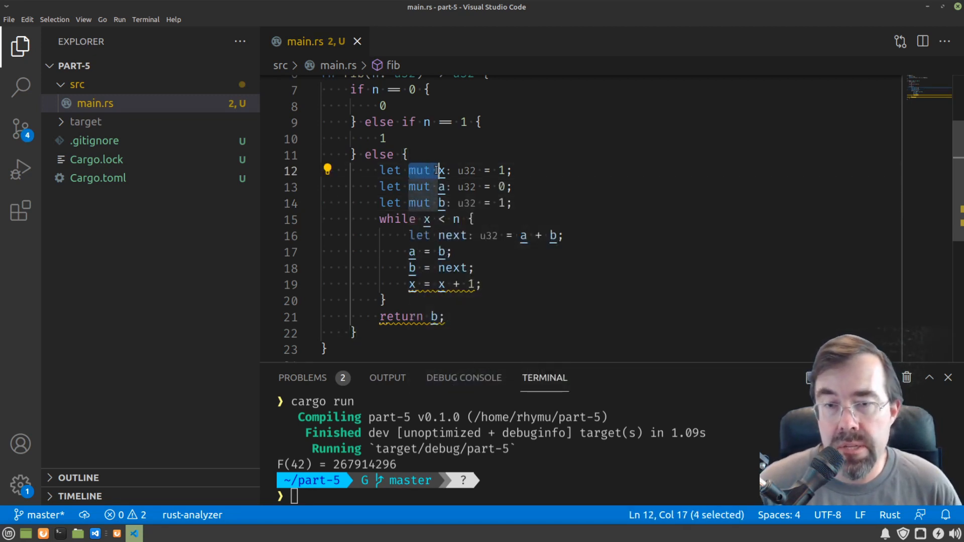
mouse_move(439, 171)
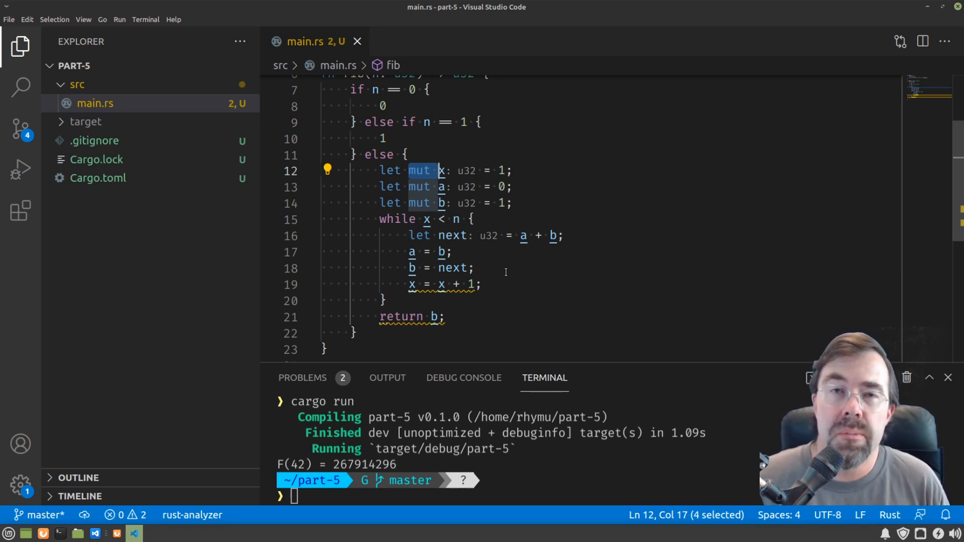
Run cargo run to check the iterative fib output.
type("car")
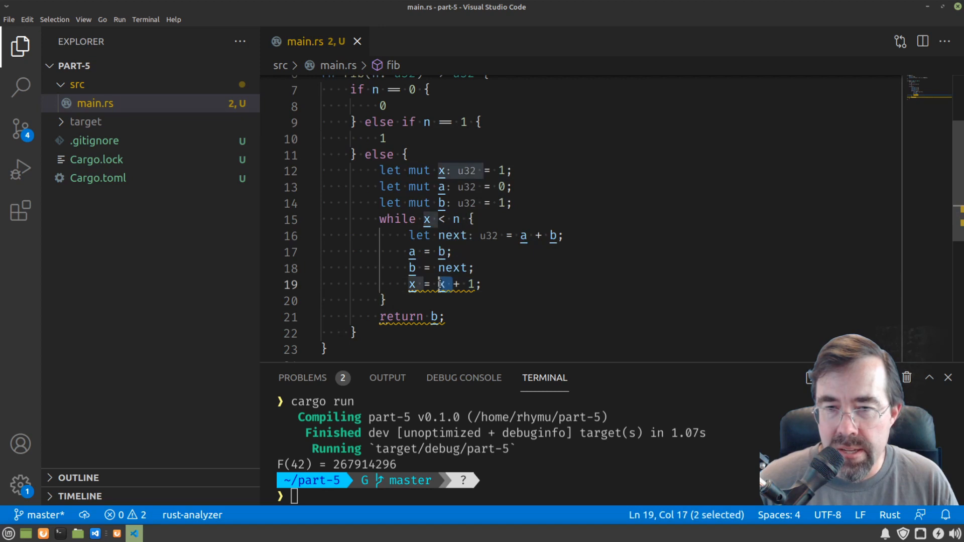
mouse_move(442, 284)
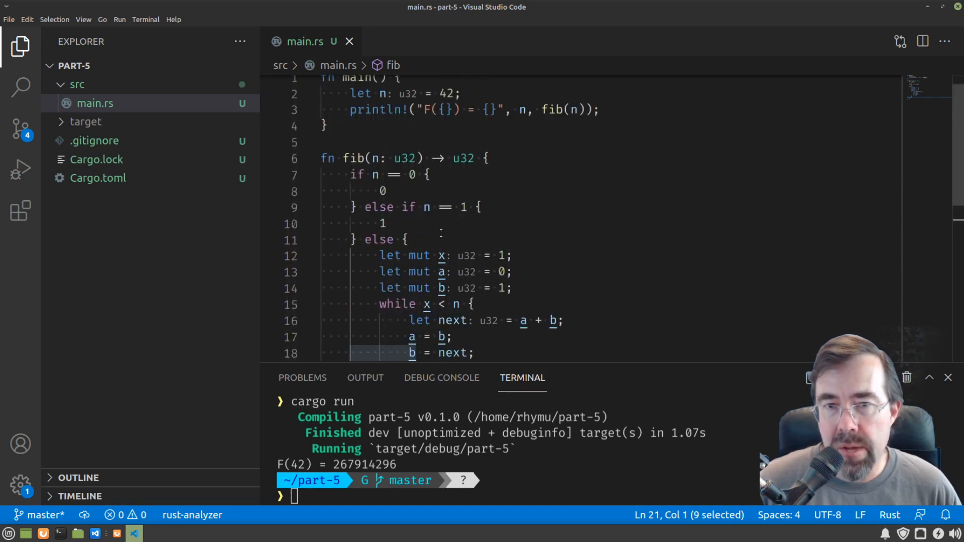
mouse_move(418, 255)
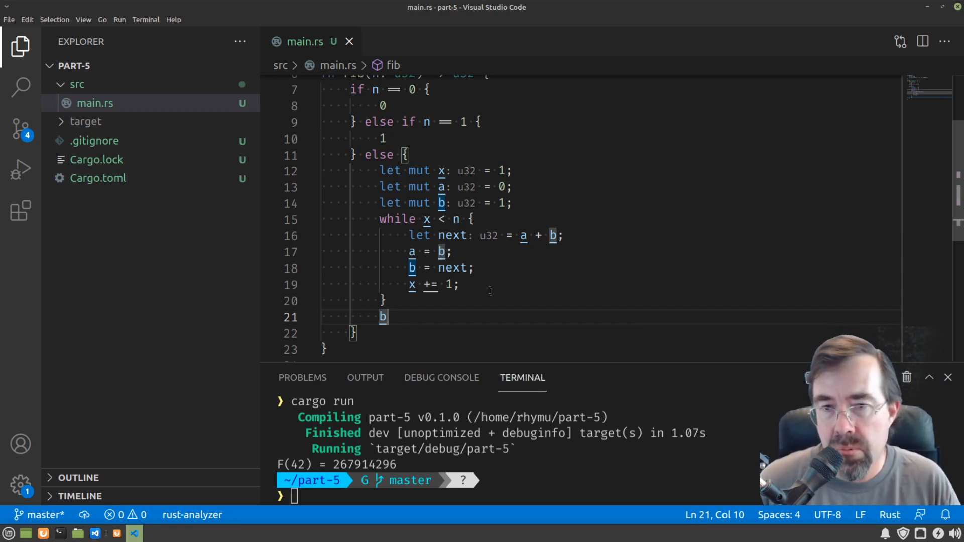
Replace while x < n with loop, adding an if on x versus n with continue, then break.
left_click_drag(379, 220, 438, 220)
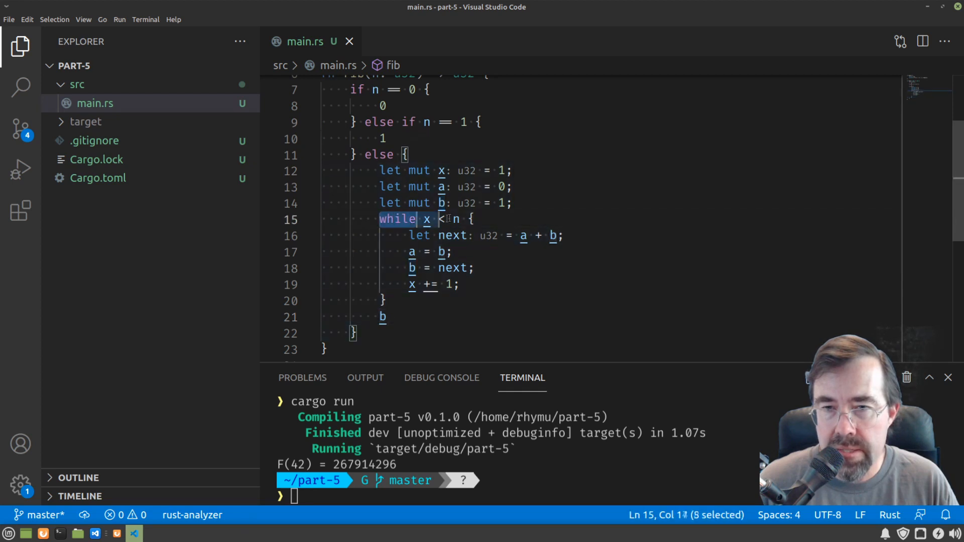
type("loop {")
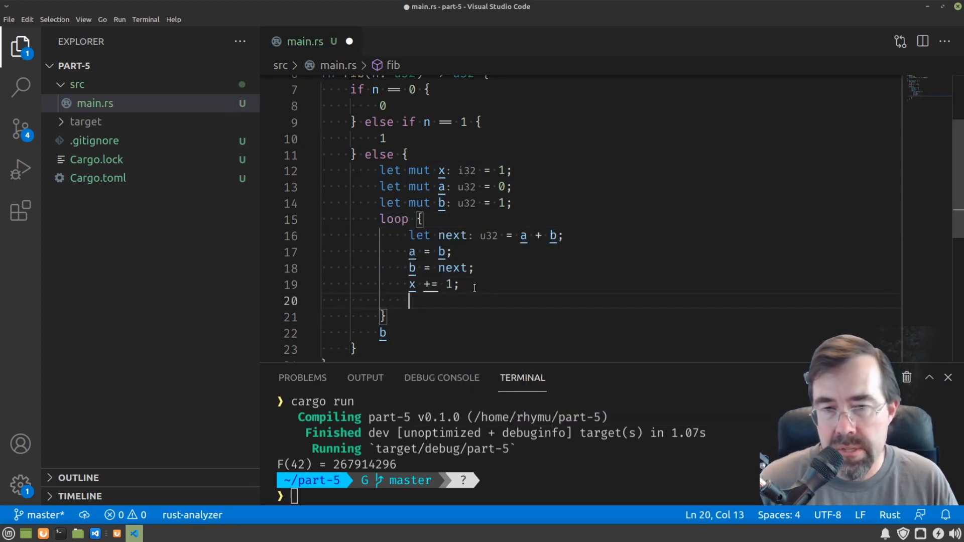
type("if x >= n")
type("break;")
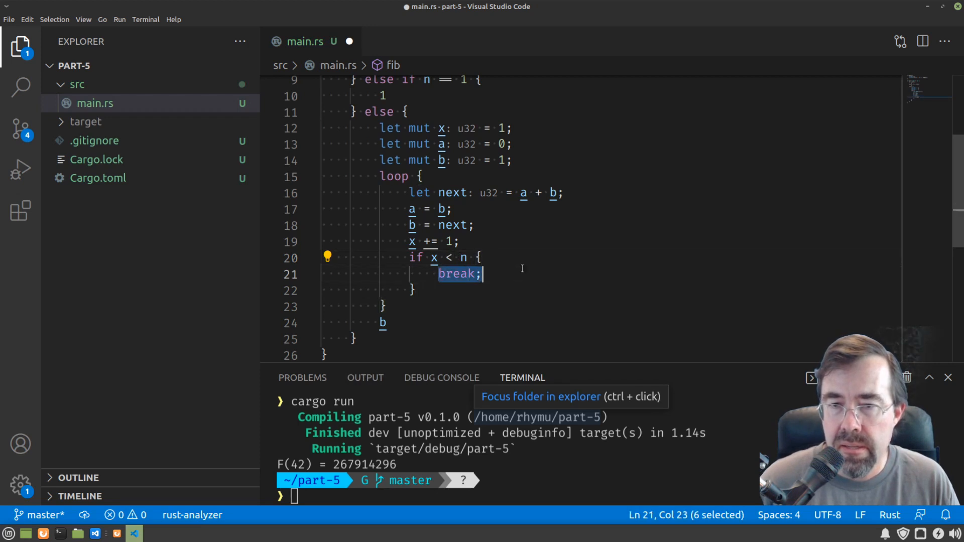
type("continue;")
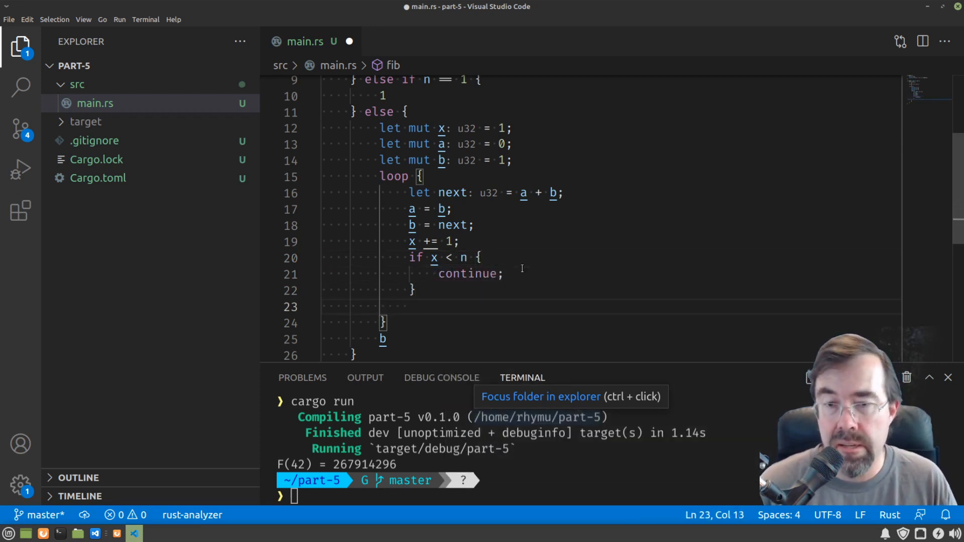
type("break;")
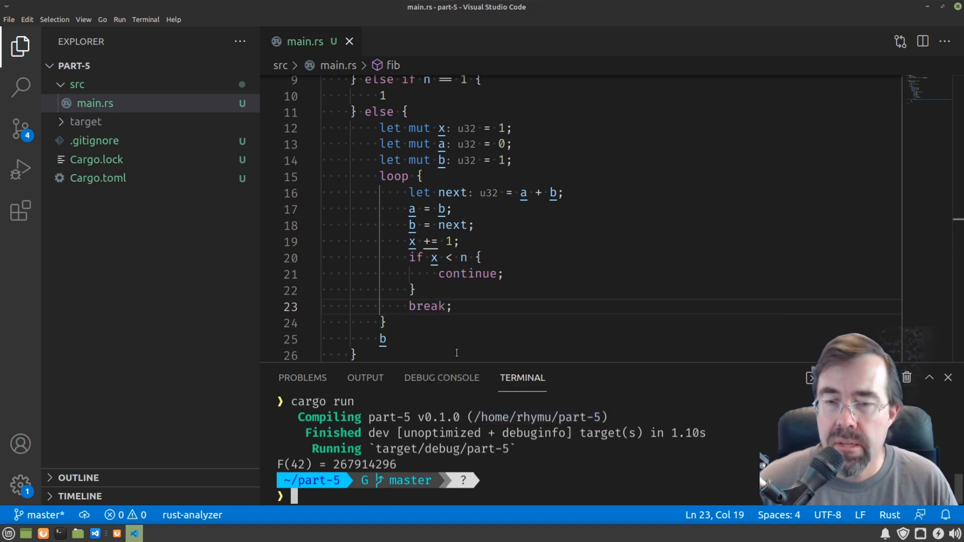
left_click_drag(409, 258, 451, 306)
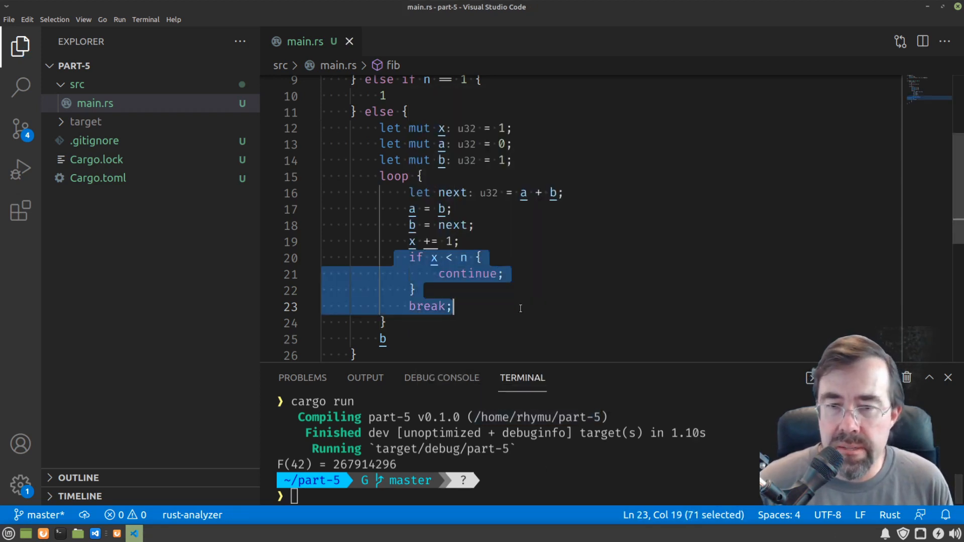
left_click(452, 306)
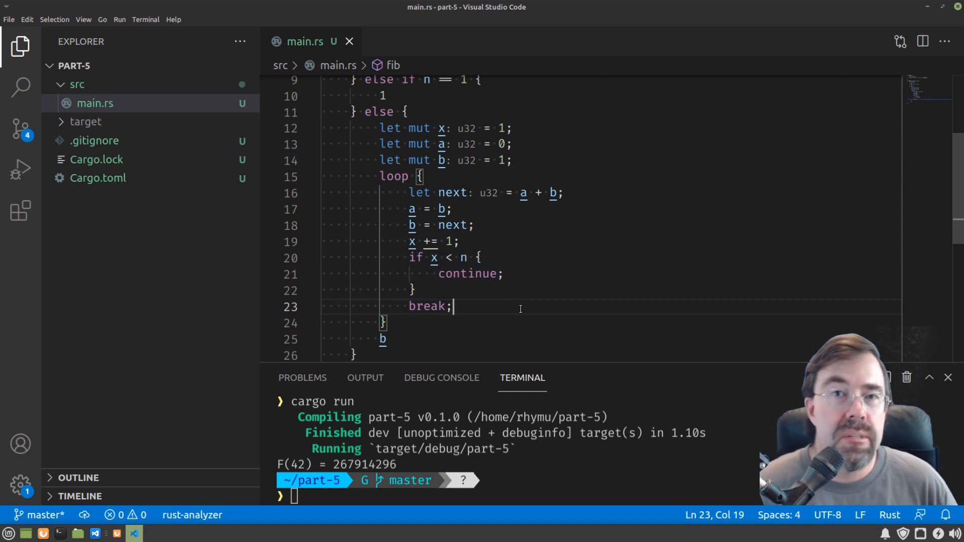
Change break; to break b; and place the cursor just before loop.
double_click(426, 306)
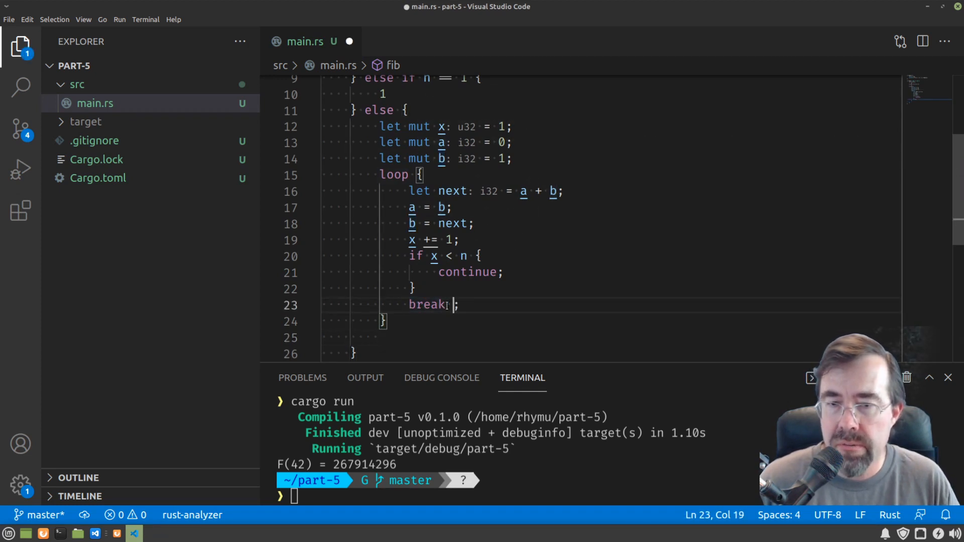
type("b")
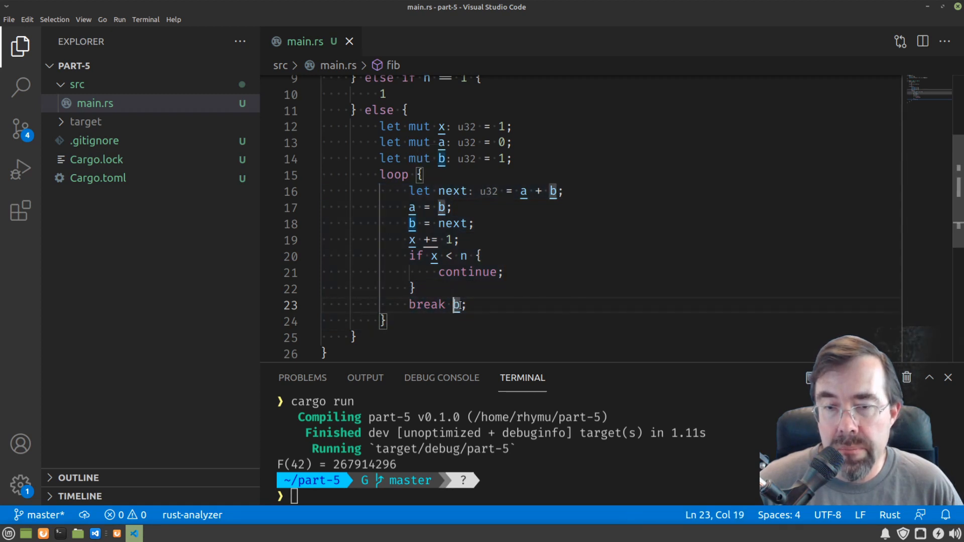
left_click_drag(418, 173, 386, 319)
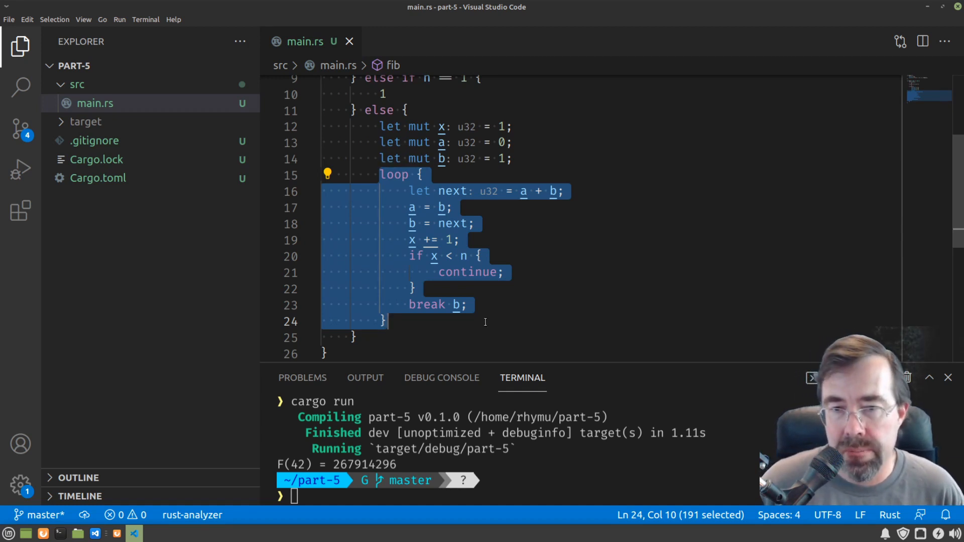
left_click(382, 175)
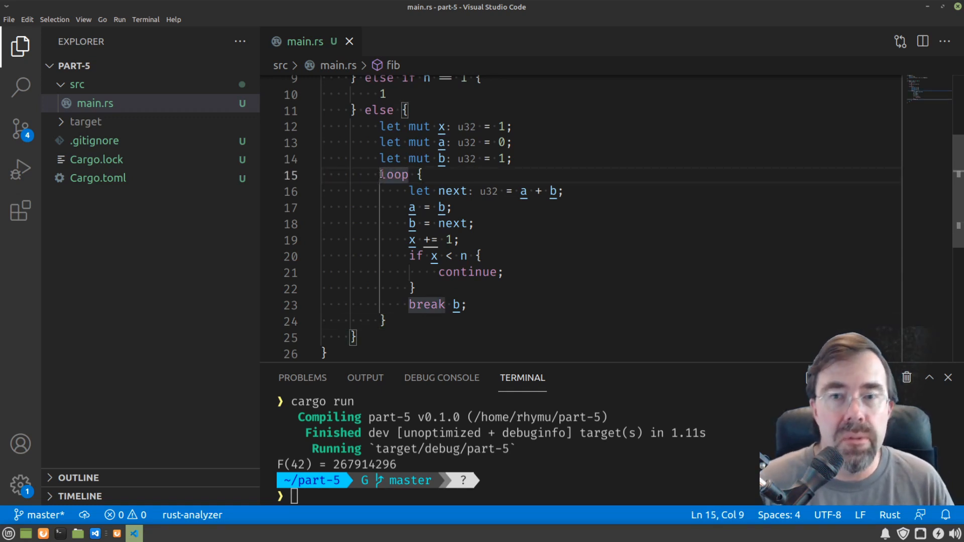
Write let answer = loop {...}; then println!("answer is {}", answer); and return answer.
type("let answer: i32 =")
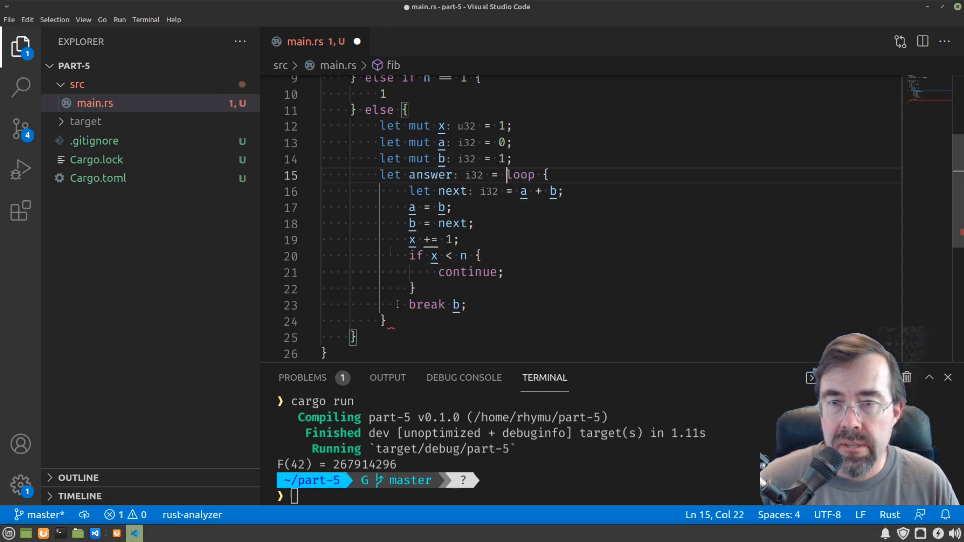
type("println!(\"answer is {}\", answer);")
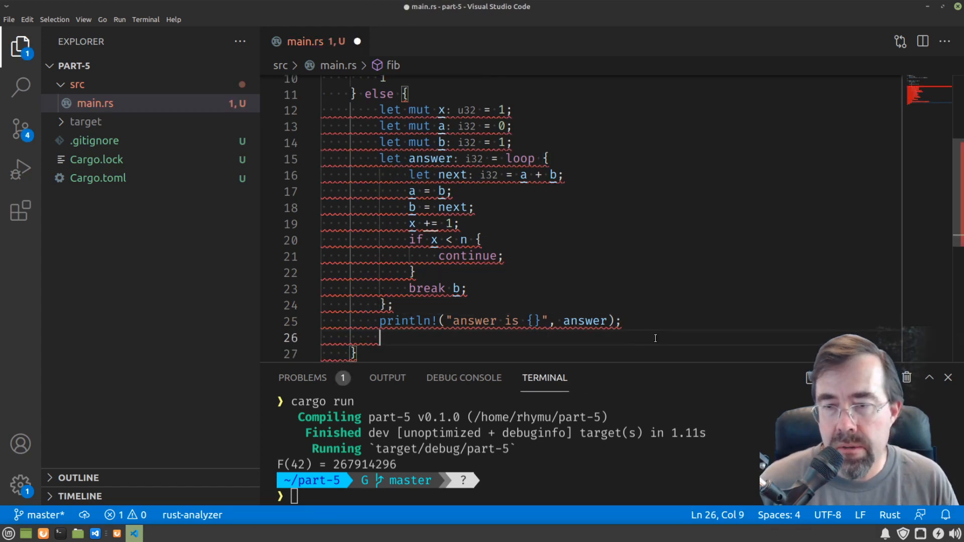
type("answer")
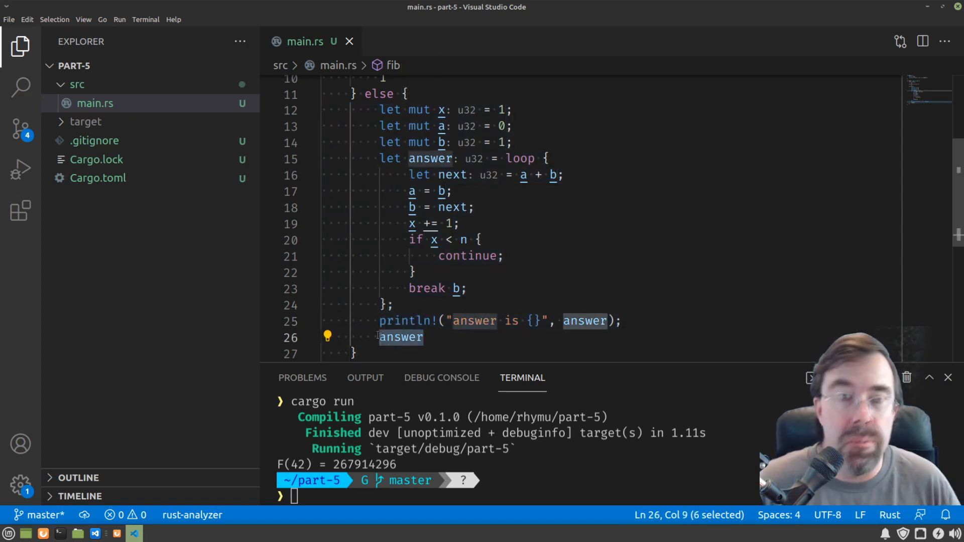
type("return")
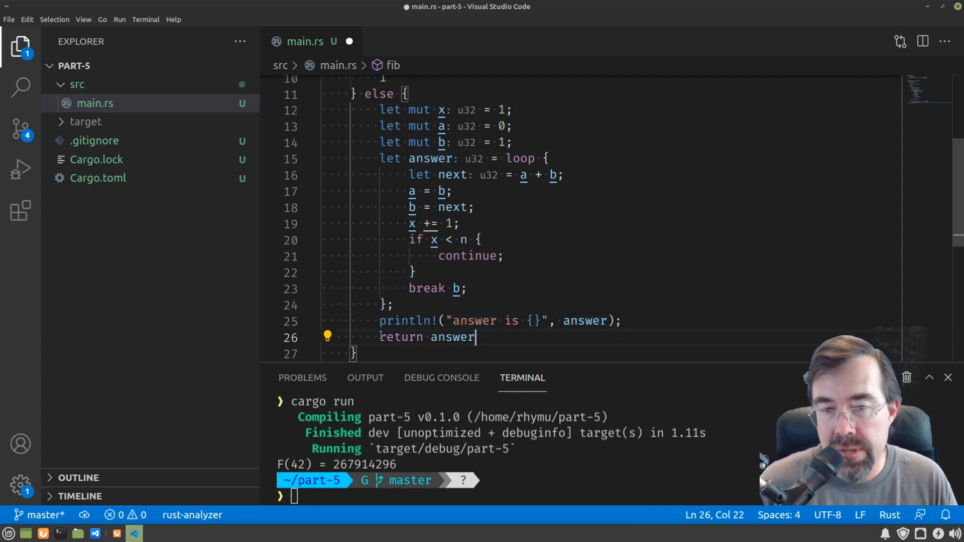